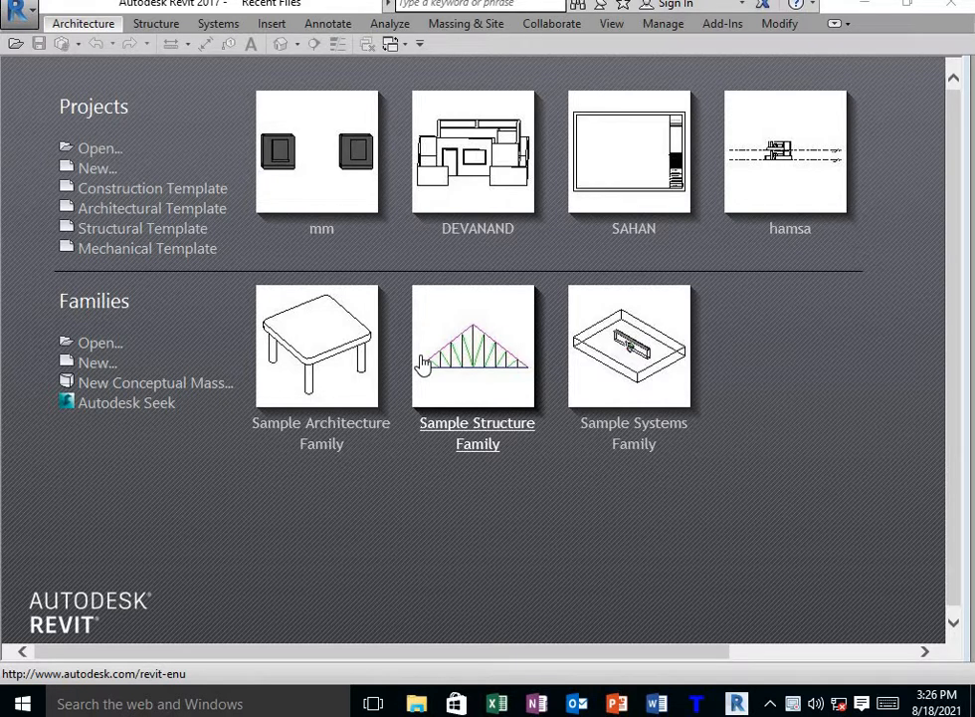
{"action": "mouse_move", "coordinate": [95, 167]}
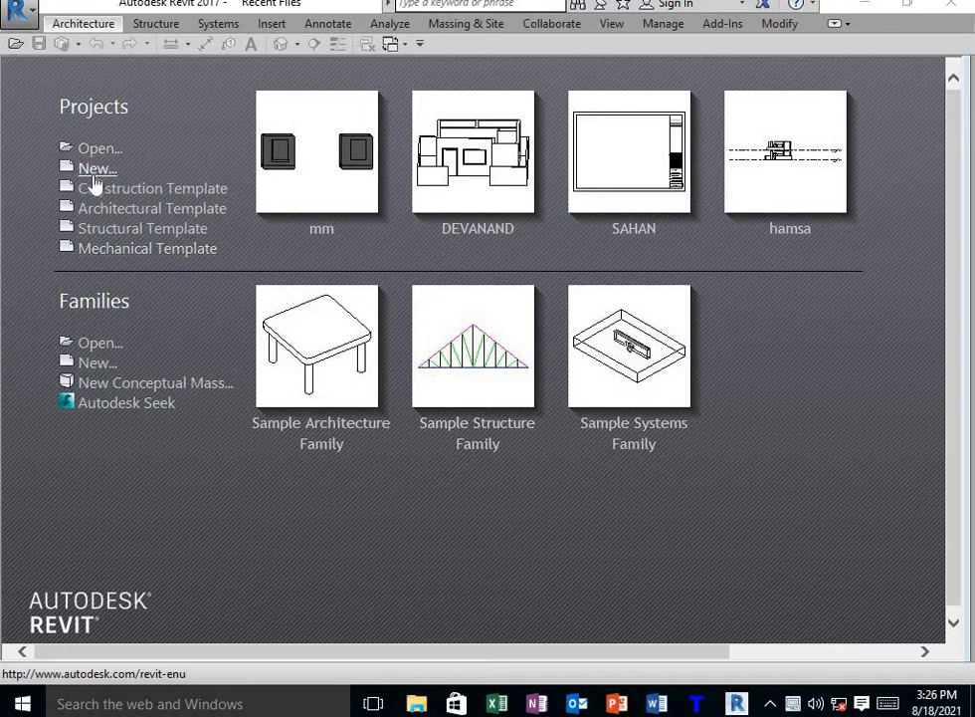
Create a new project from the Architectural Template.
{"action": "left_click", "coordinate": [97, 167]}
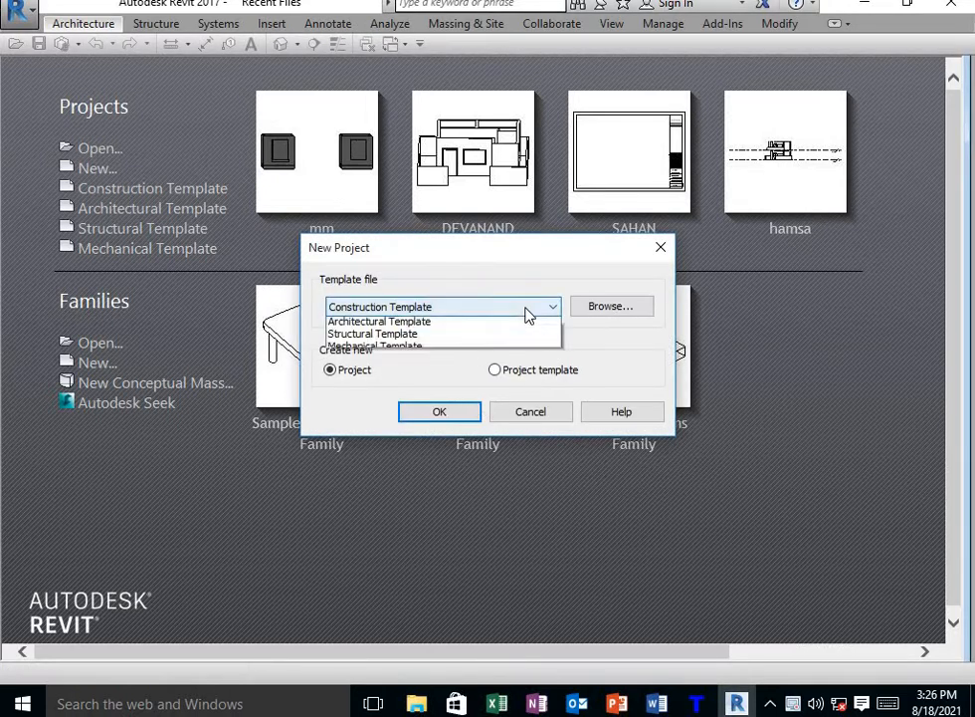
{"action": "left_click", "coordinate": [378, 321]}
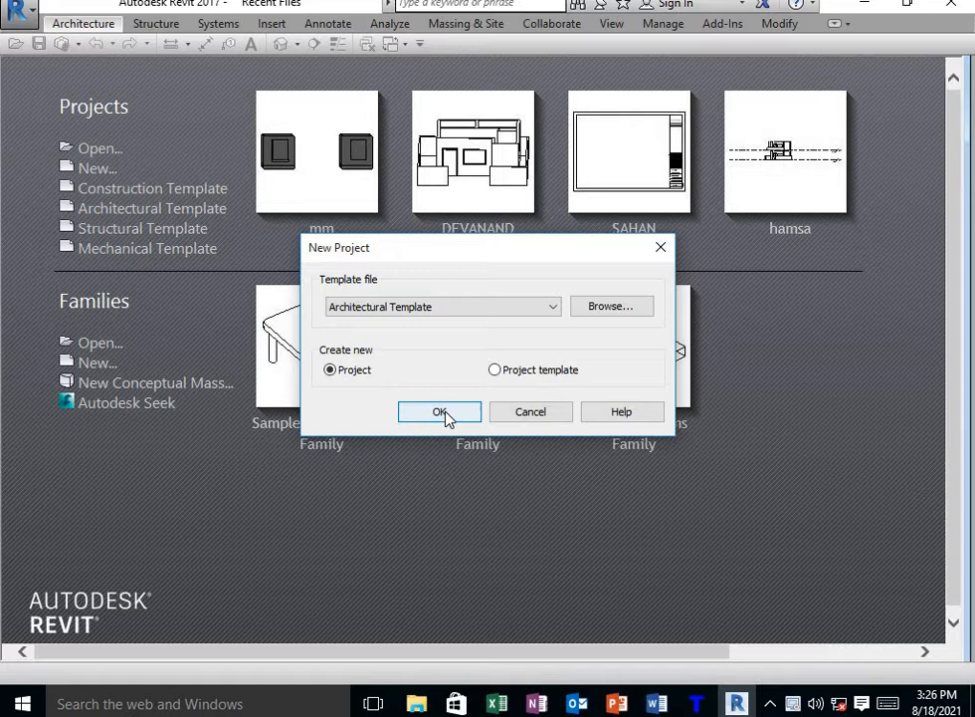
{"action": "left_click", "coordinate": [440, 412]}
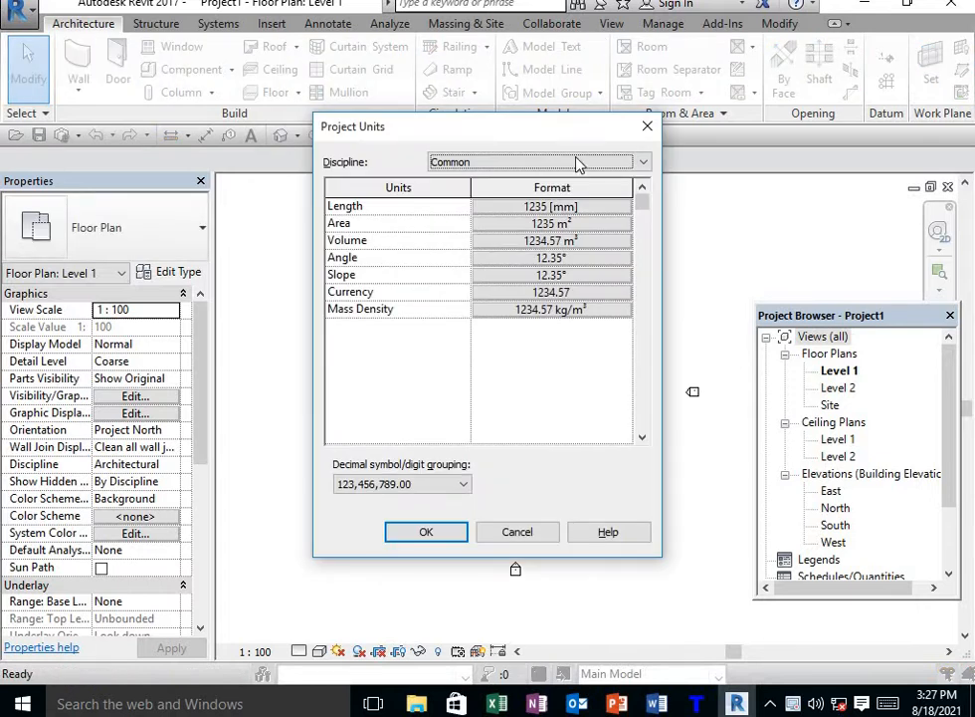
Set length to feet and inches, volume to cubic feet, and slope to 1:Ratio.
{"action": "left_click", "coordinate": [550, 205]}
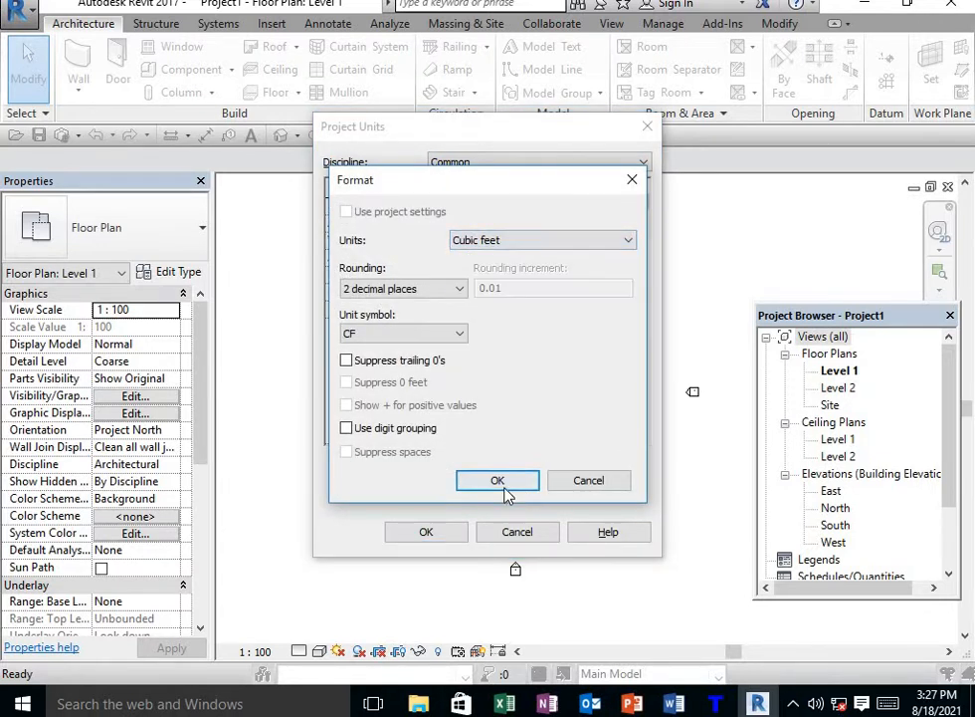
{"action": "left_click", "coordinate": [541, 239]}
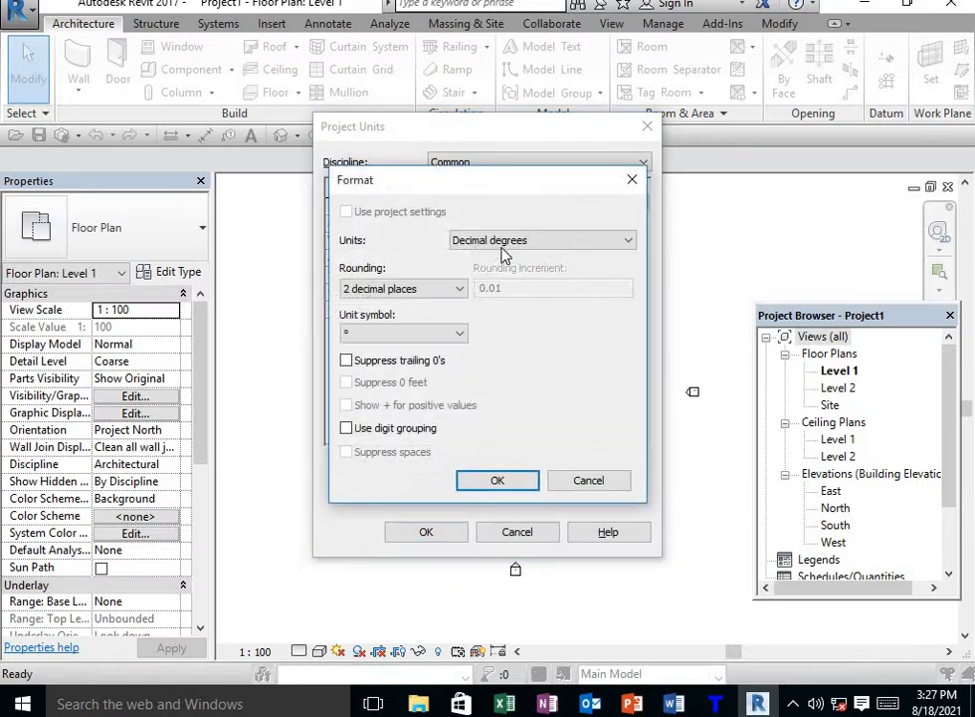
{"action": "left_click", "coordinate": [498, 480]}
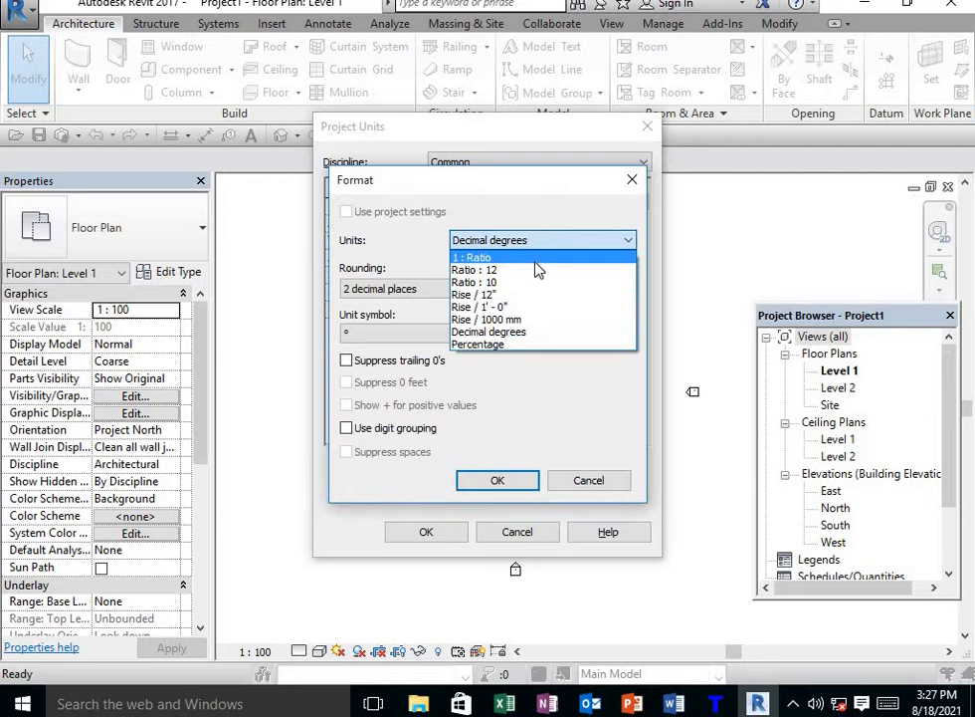
{"action": "left_click", "coordinate": [590, 479]}
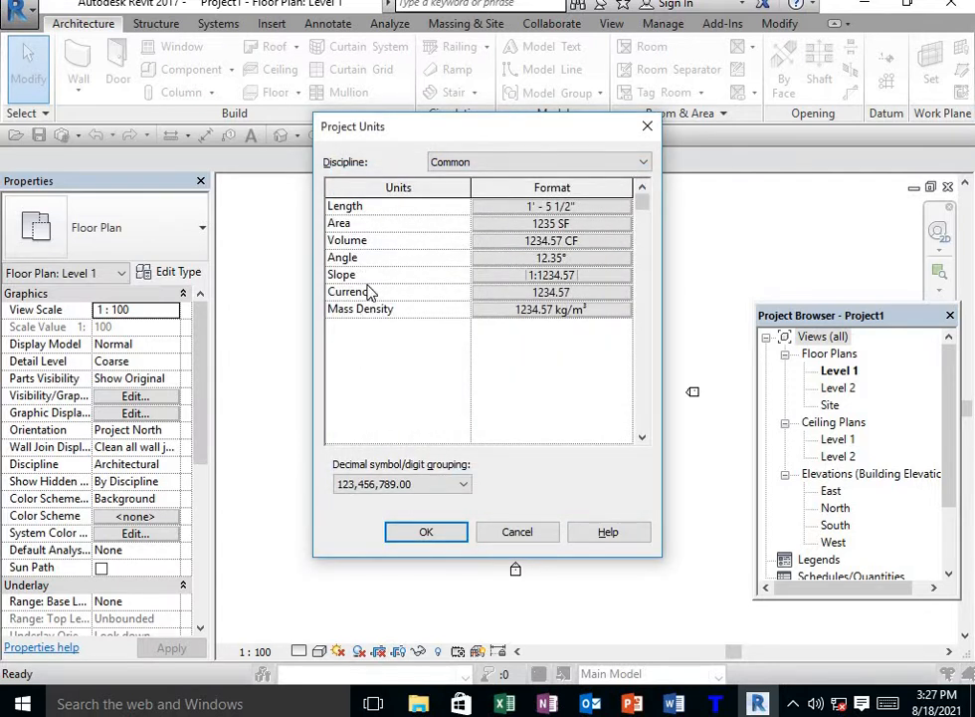
{"action": "mouse_move", "coordinate": [462, 352]}
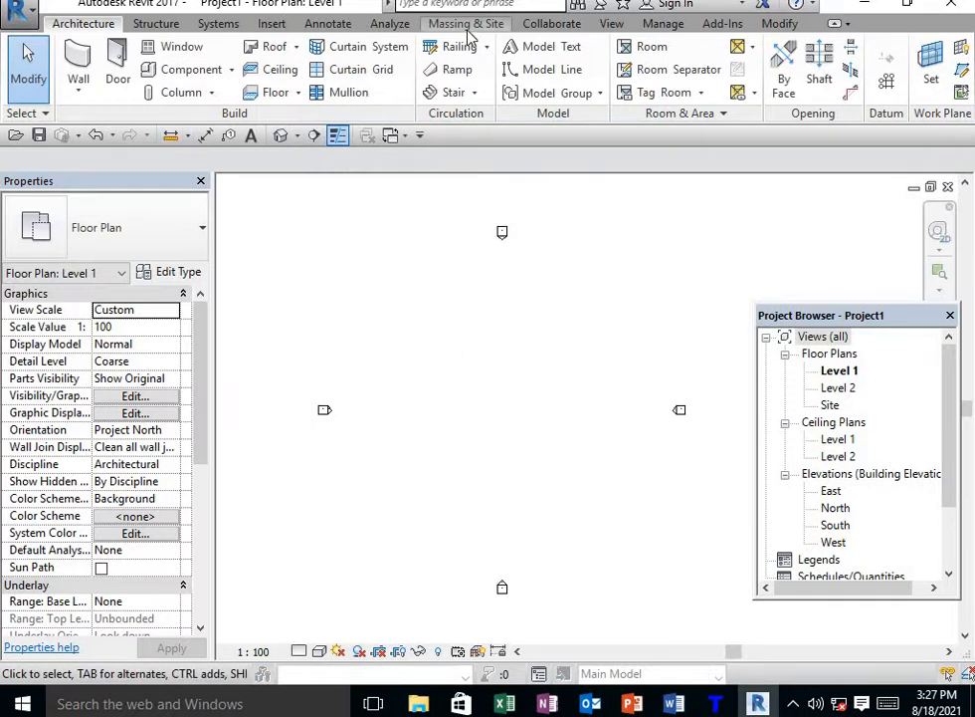
{"action": "mouse_move", "coordinate": [736, 243]}
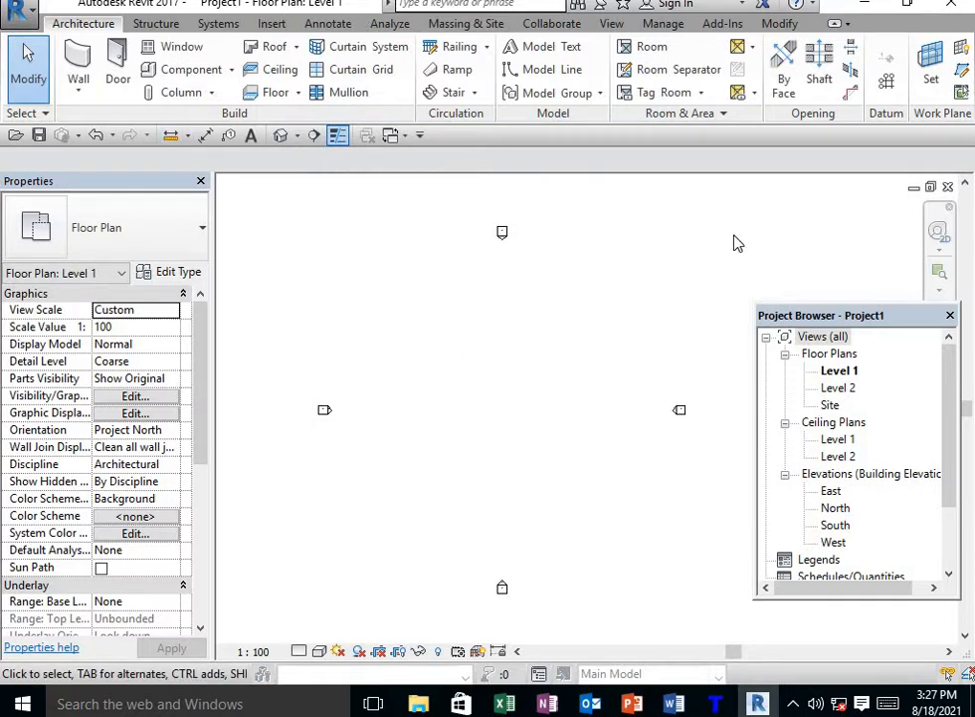
{"action": "mouse_move", "coordinate": [840, 371]}
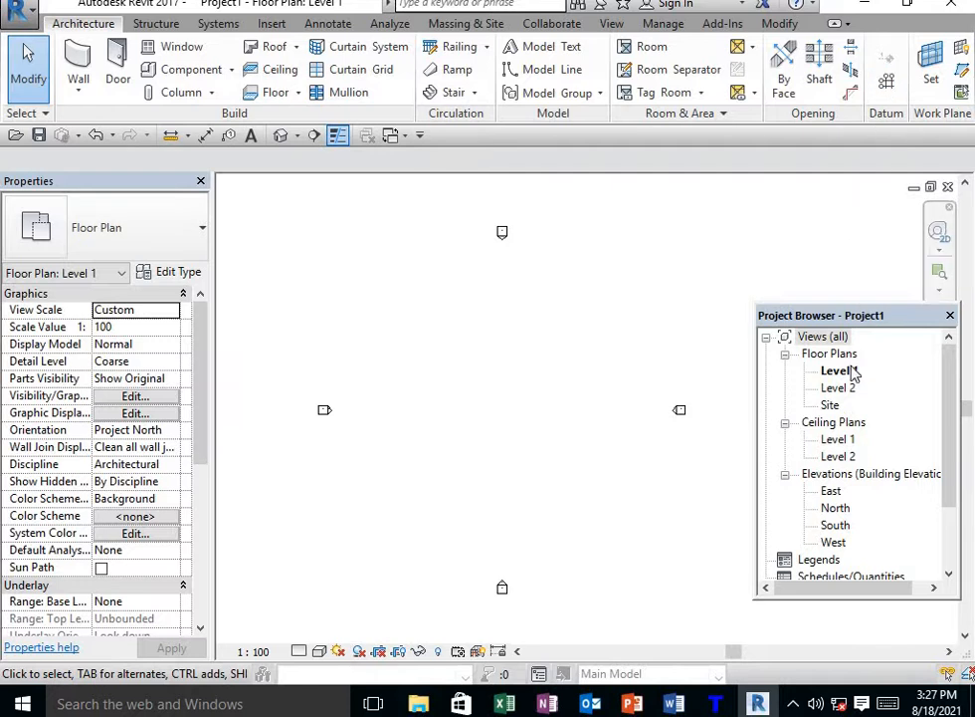
In the North elevation, raise Level 2 to 10'-0" and start the Level tool.
{"action": "left_click", "coordinate": [836, 370]}
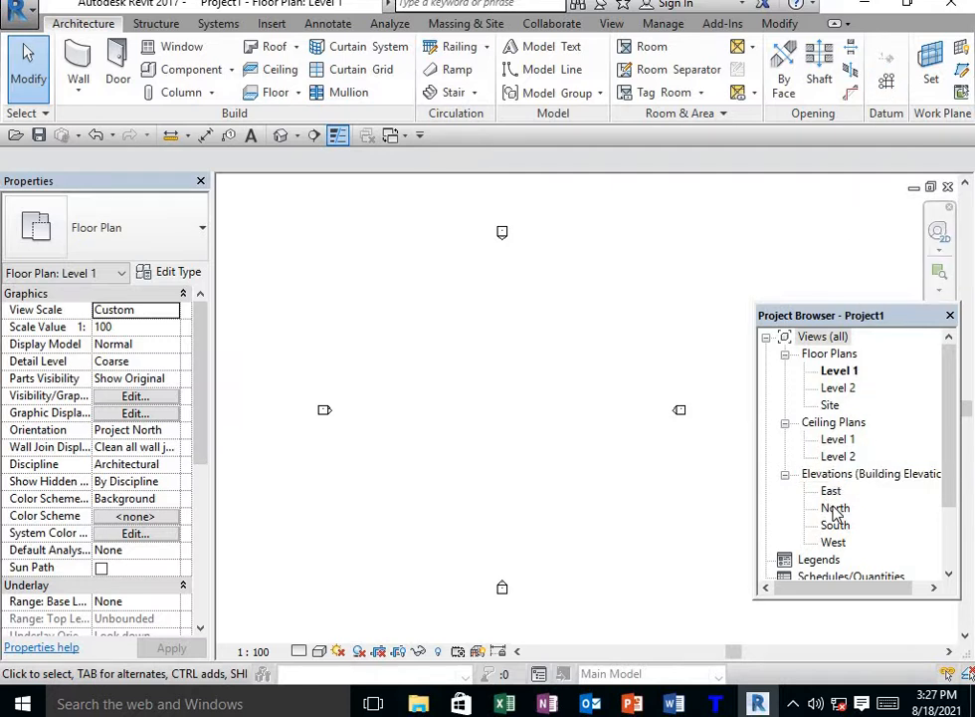
{"action": "double_click", "coordinate": [834, 507]}
{"action": "type", "text": "10'"}
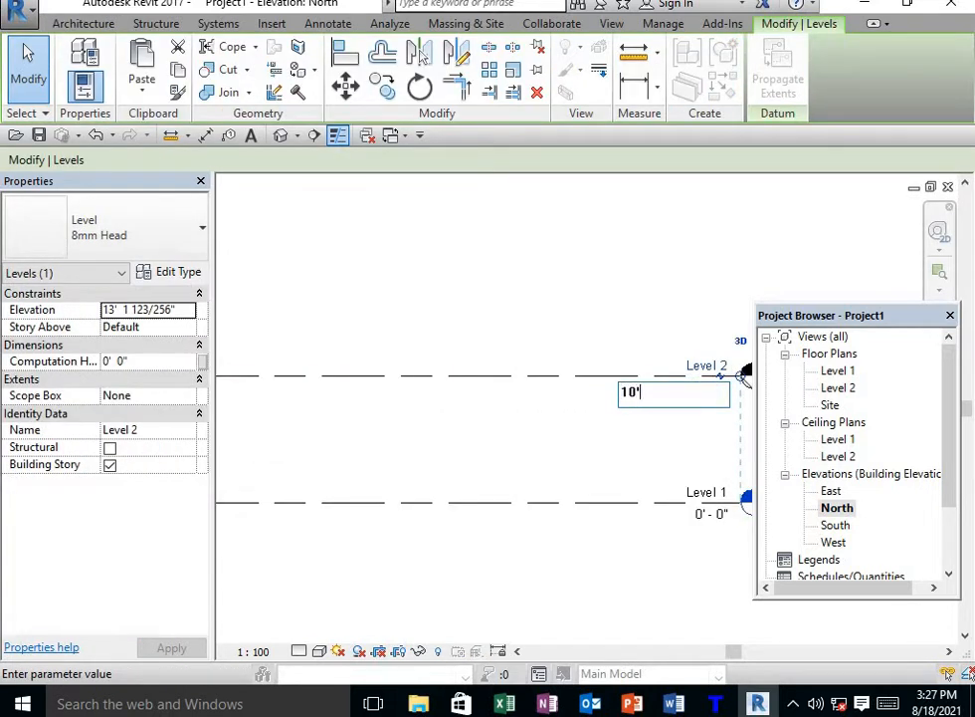
{"action": "key", "text": "Return"}
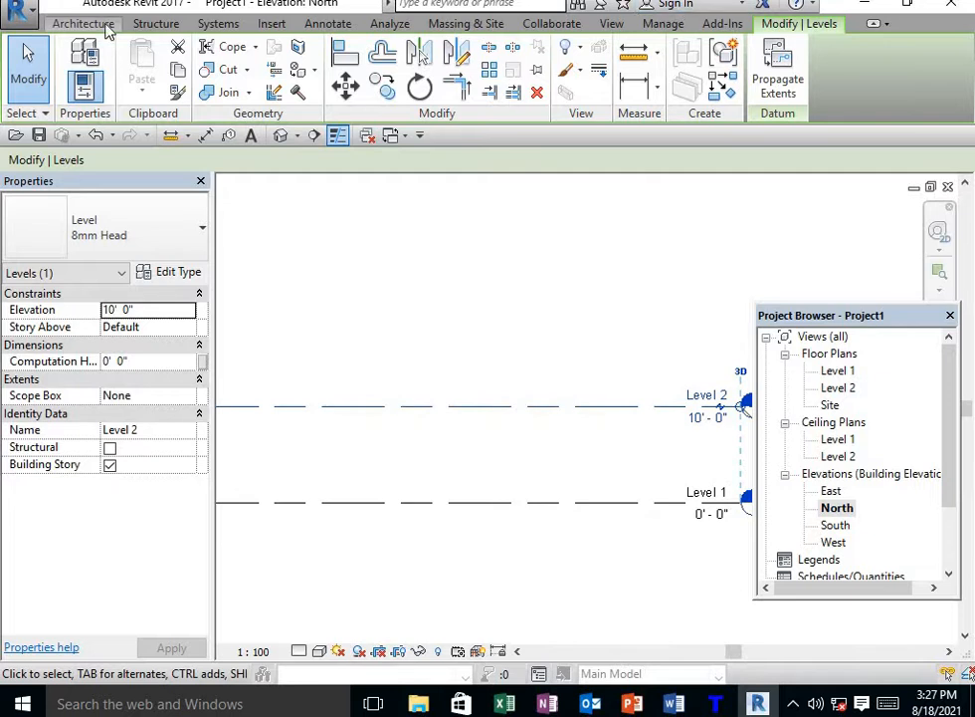
{"action": "left_click", "coordinate": [84, 24]}
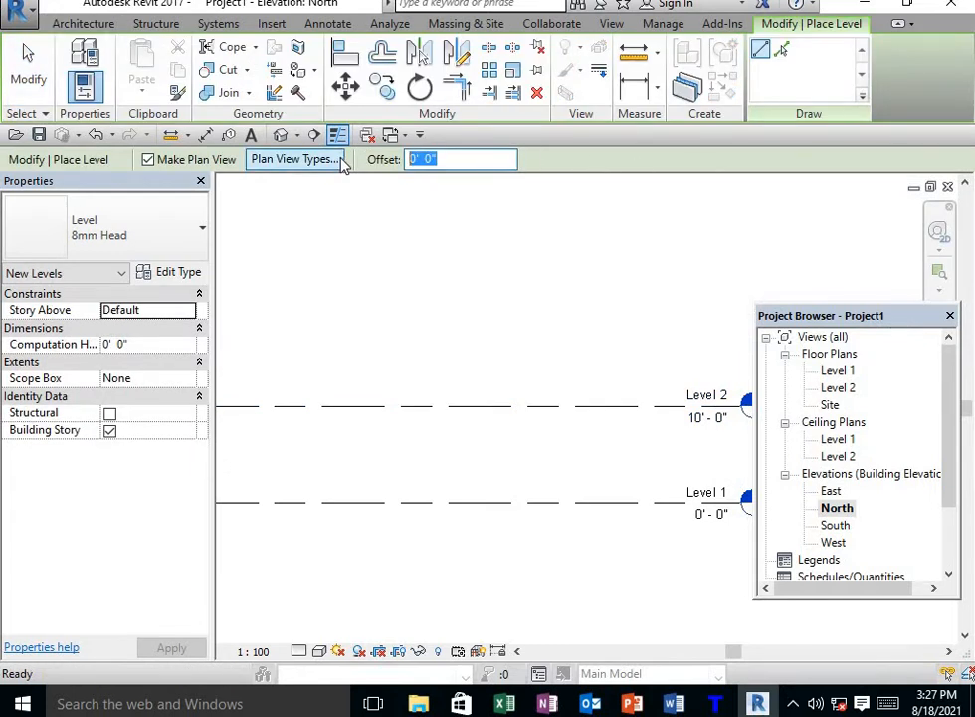
Add levels with a 10' 0" offset until the project reaches Level 10.
{"action": "type", "text": "10' 0\""}
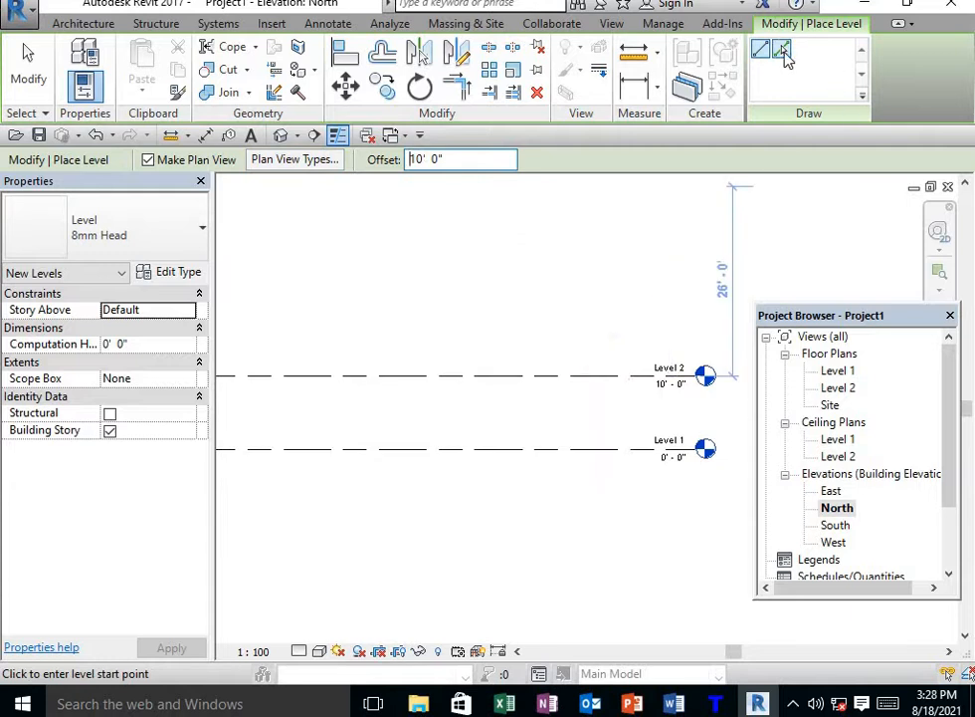
{"action": "left_click", "coordinate": [780, 48]}
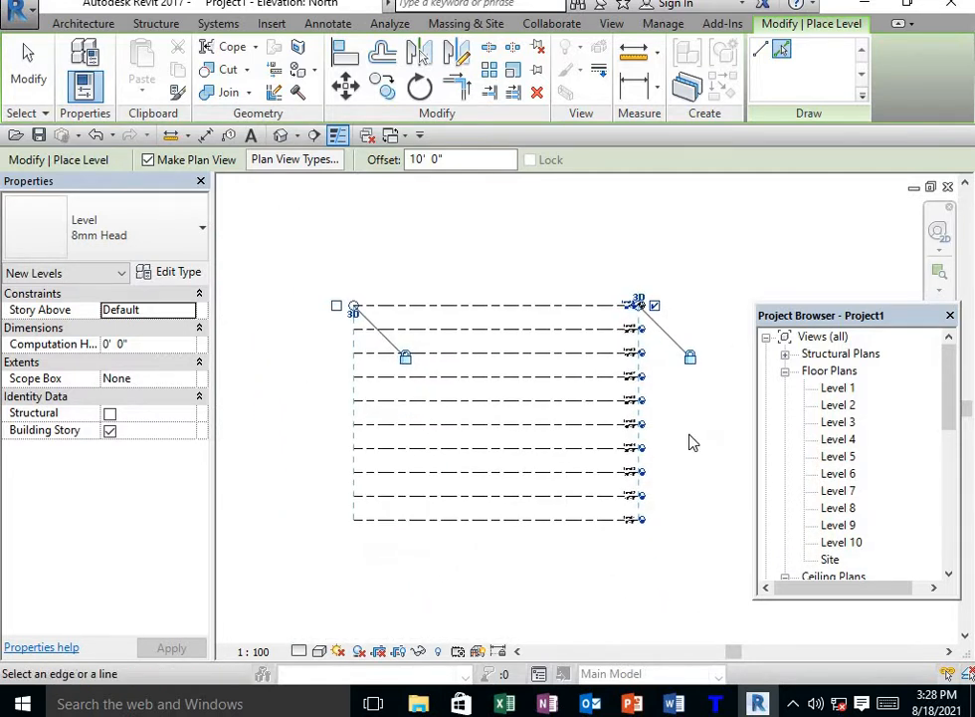
{"action": "mouse_move", "coordinate": [812, 361]}
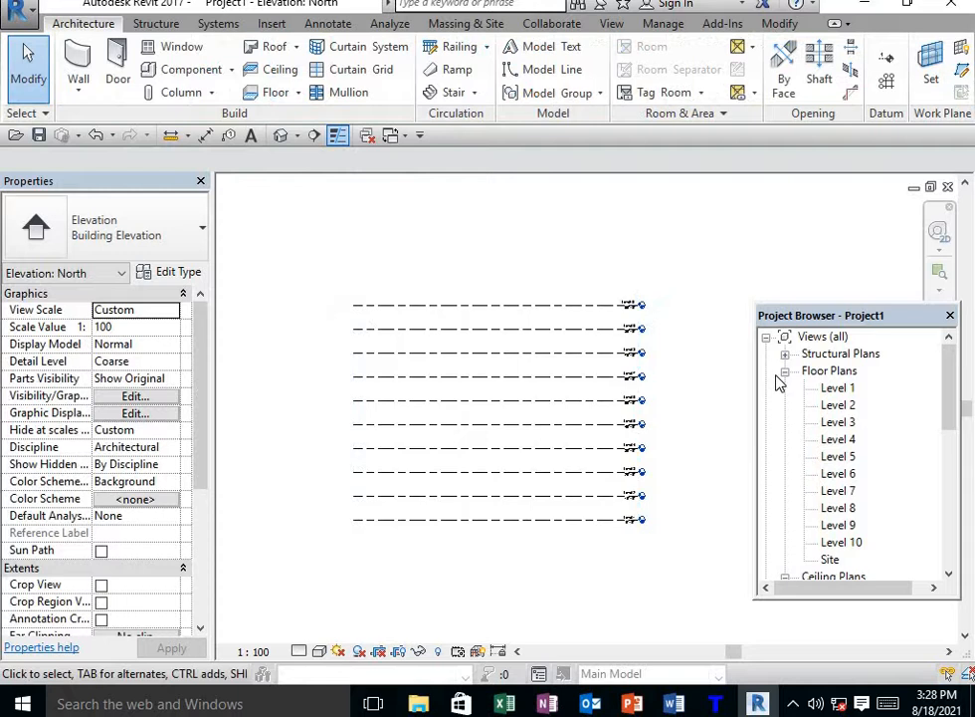
From the Level 1 floor plan, begin an in-place mass named Mass 1.
{"action": "double_click", "coordinate": [838, 387]}
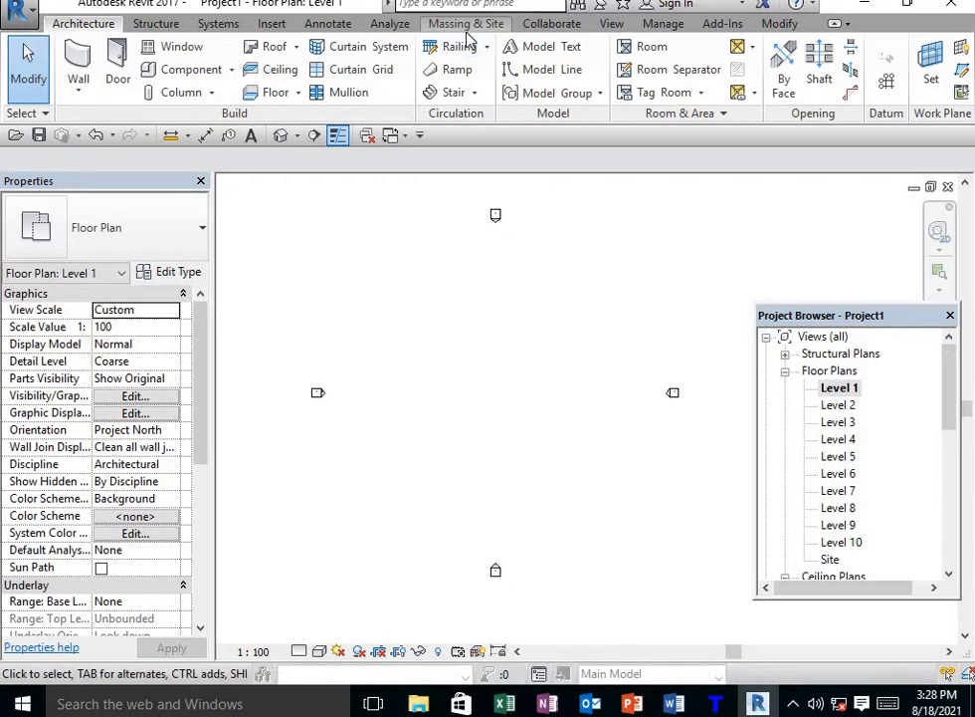
{"action": "left_click", "coordinate": [466, 24]}
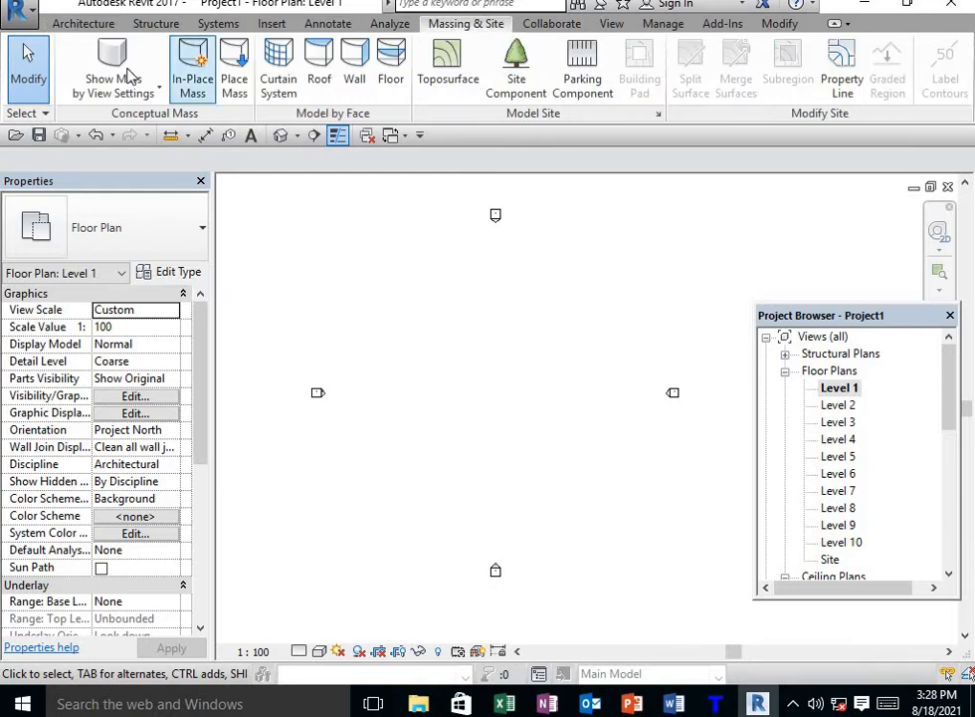
{"action": "left_click", "coordinate": [191, 68]}
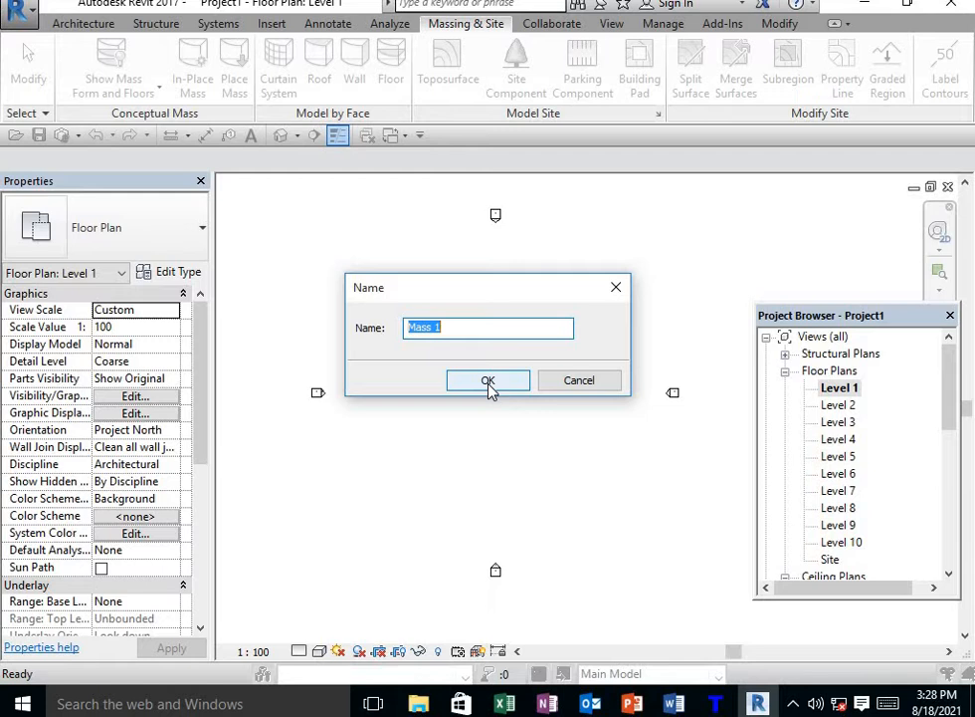
{"action": "left_click", "coordinate": [488, 381]}
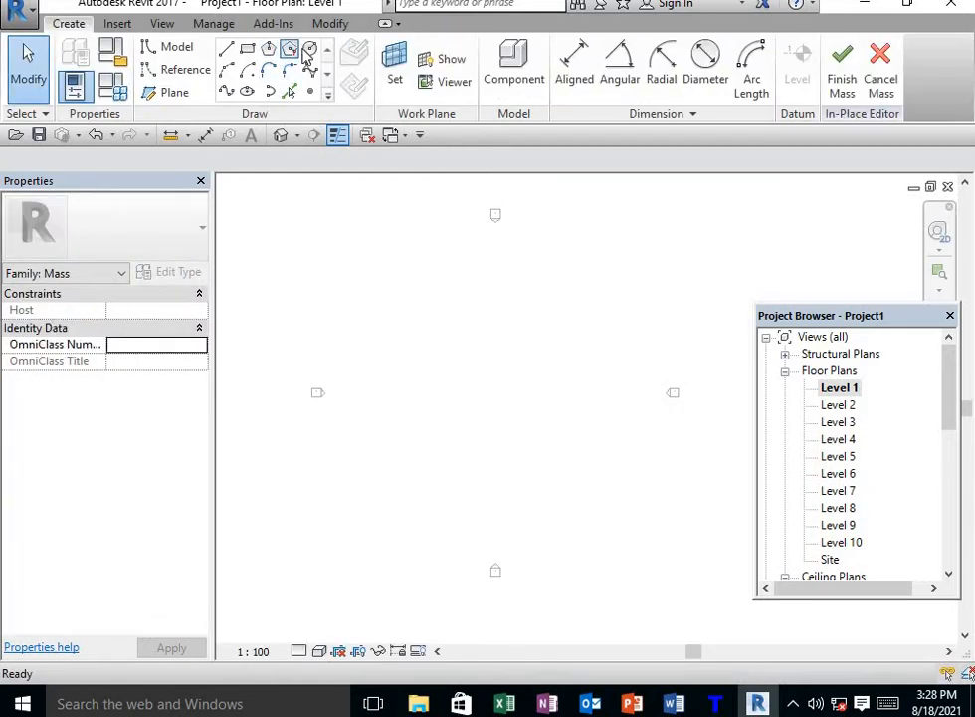
{"action": "mouse_move", "coordinate": [311, 48]}
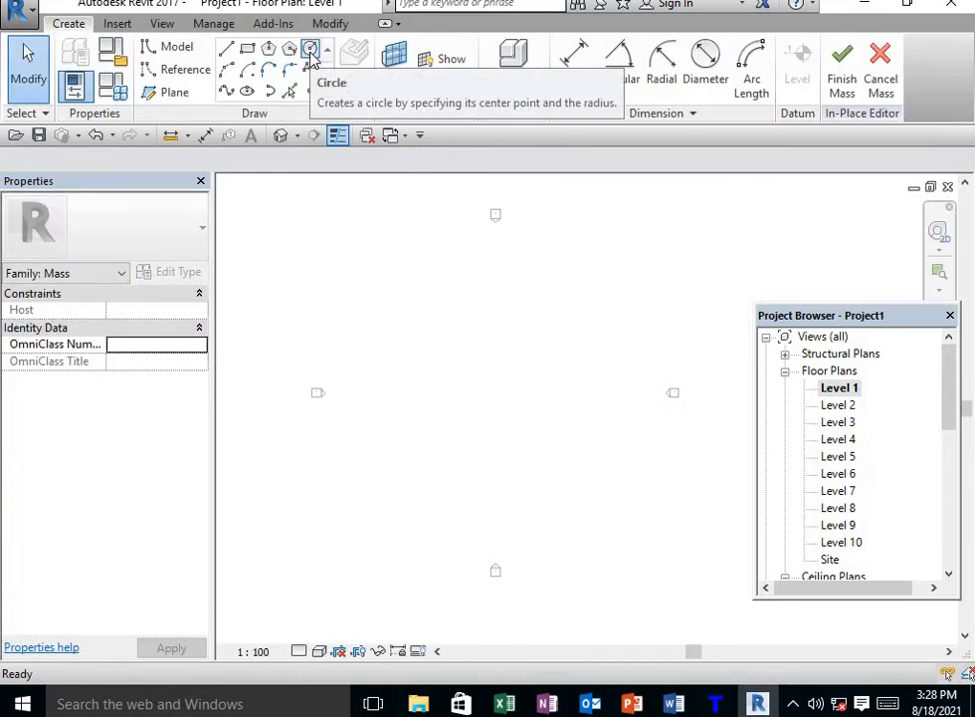
Draw a 20-foot-radius circle near the plan centre as the Level 1 mass profile.
{"action": "left_click", "coordinate": [311, 47]}
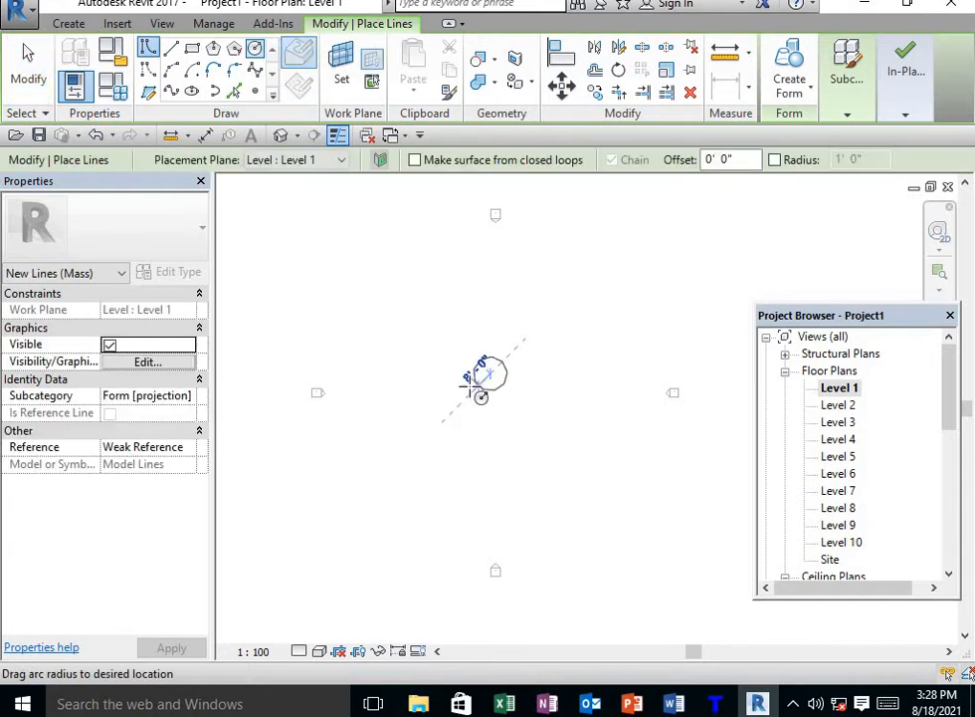
{"action": "mouse_move", "coordinate": [442, 412]}
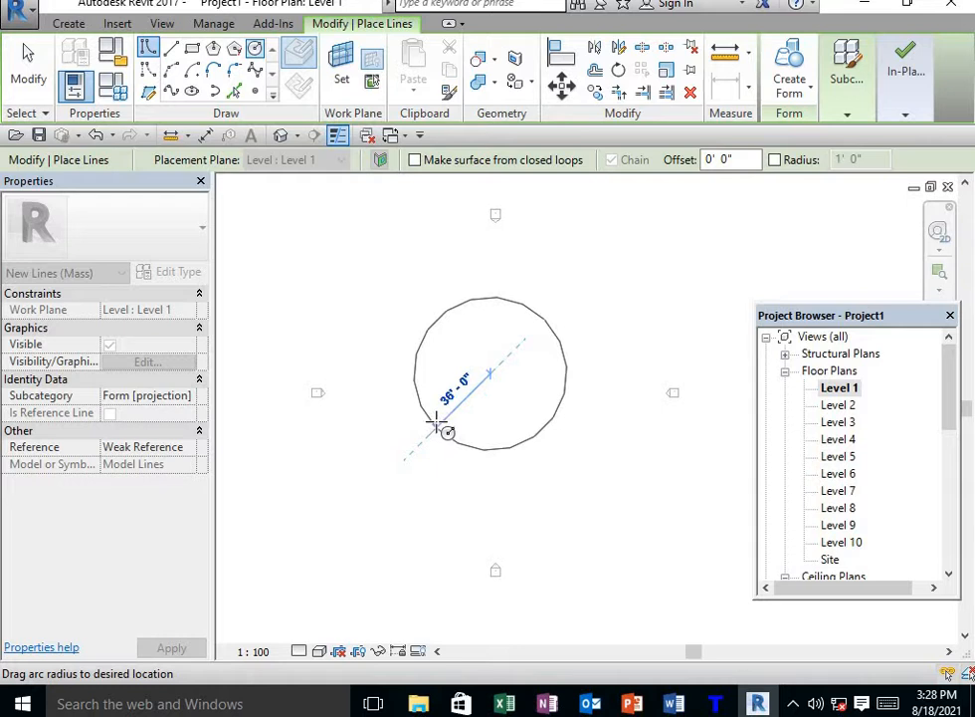
{"action": "mouse_move", "coordinate": [442, 440]}
{"action": "type", "text": "20"}
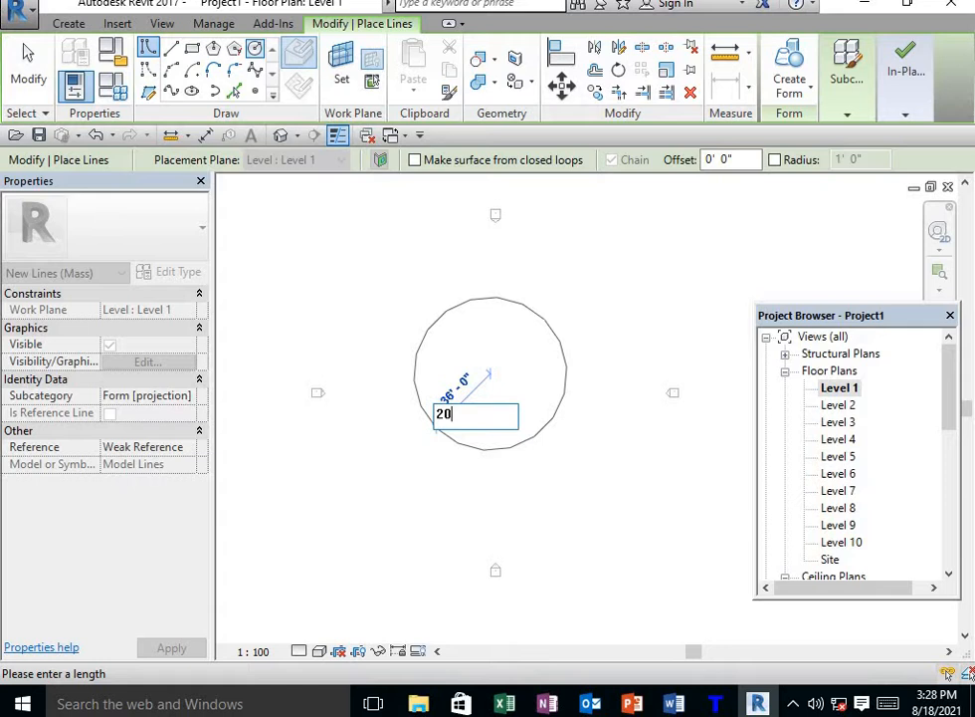
{"action": "key", "text": "Return"}
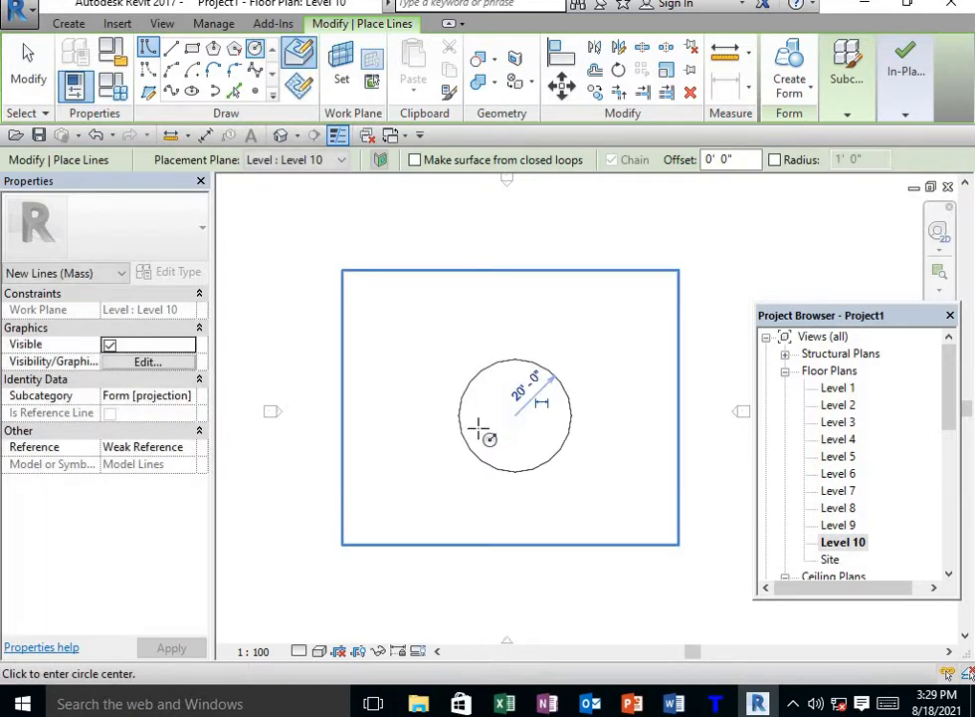
{"action": "mouse_move", "coordinate": [653, 430]}
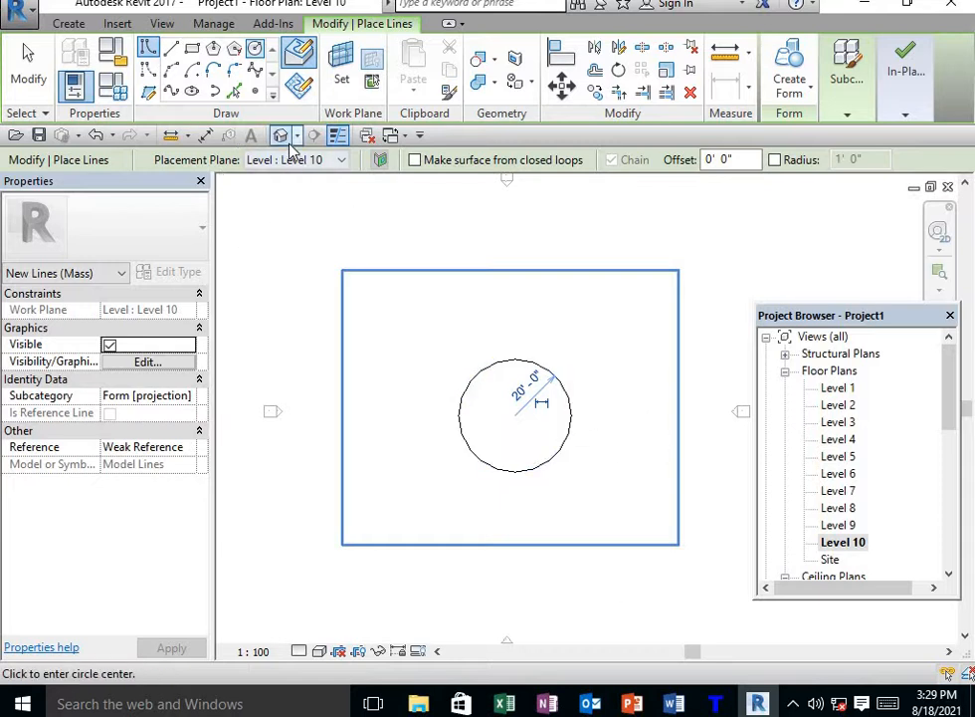
{"action": "mouse_move", "coordinate": [283, 135]}
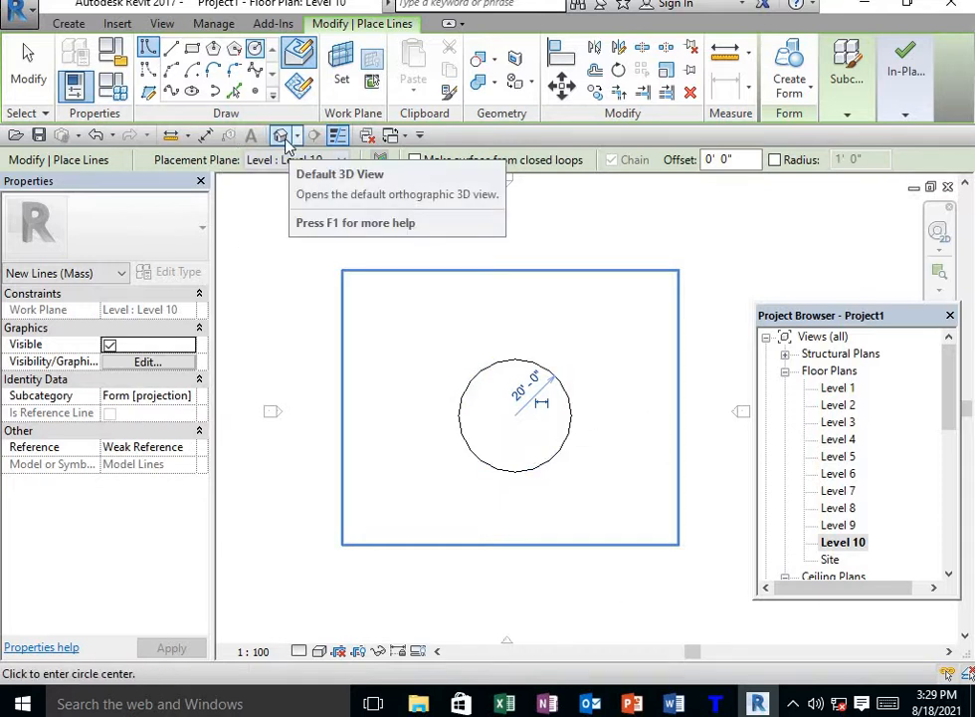
In the default 3D view, create a solid form from both circles and finish the mass.
{"action": "left_click", "coordinate": [282, 135]}
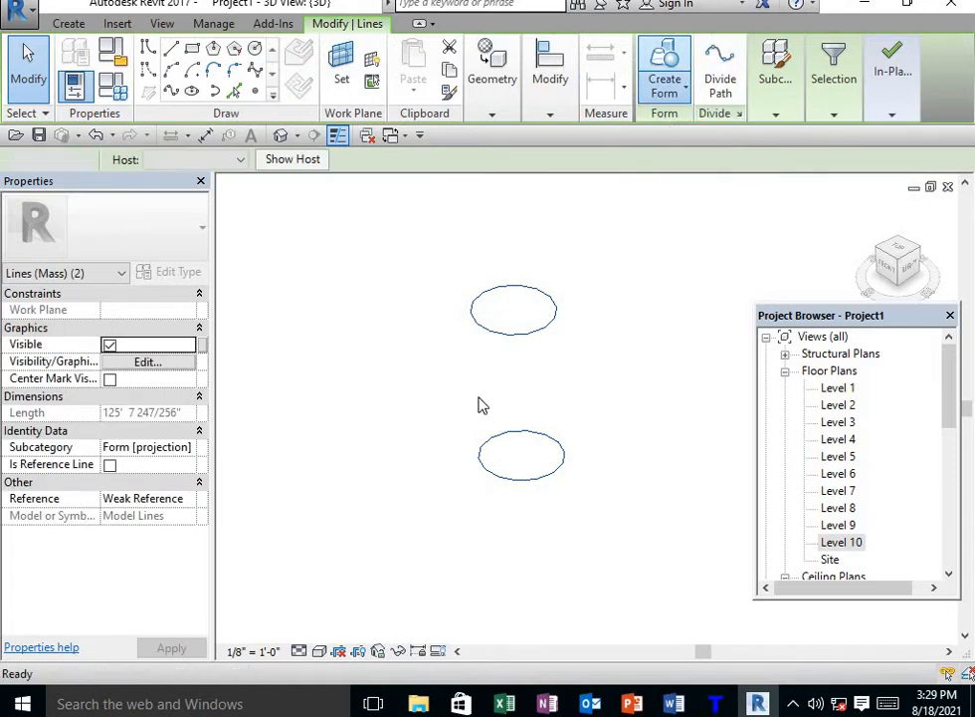
{"action": "left_click", "coordinate": [665, 70]}
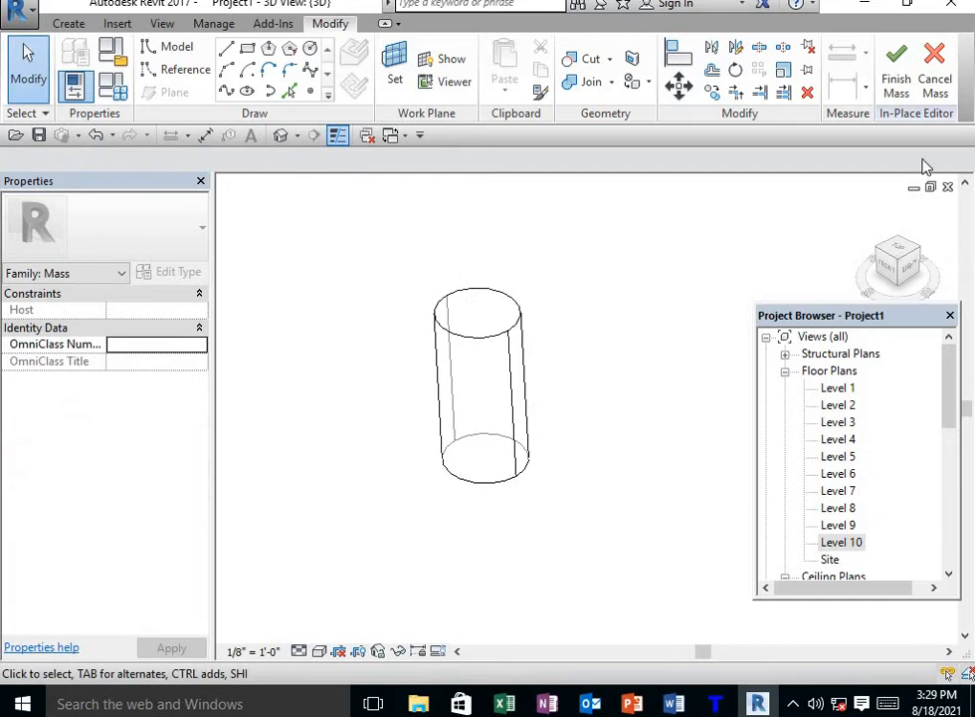
{"action": "left_click", "coordinate": [896, 70]}
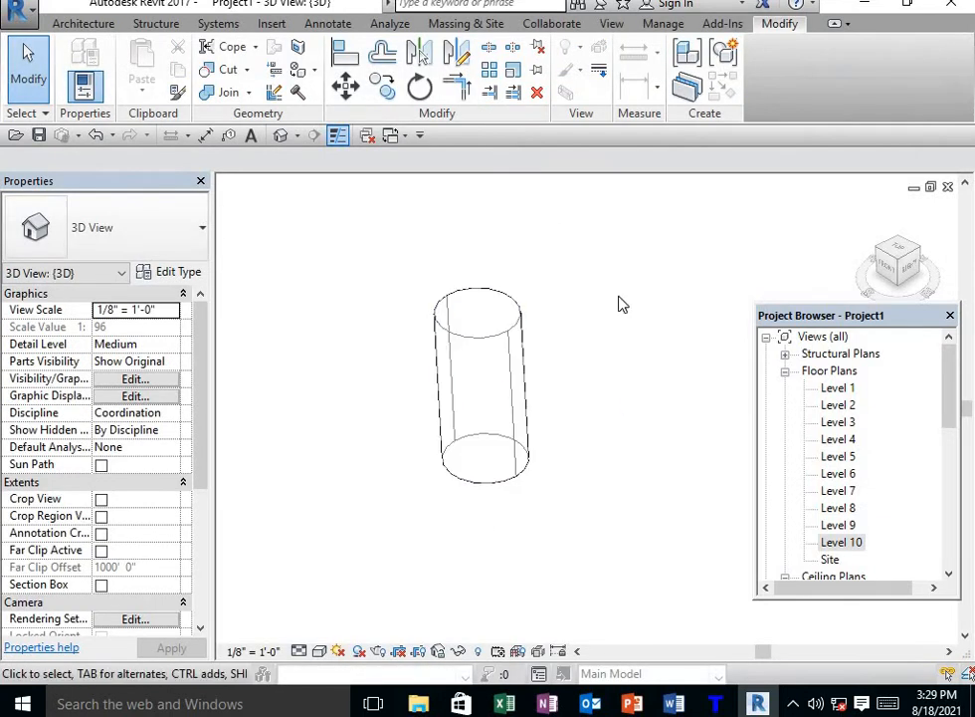
{"action": "mouse_move", "coordinate": [856, 137]}
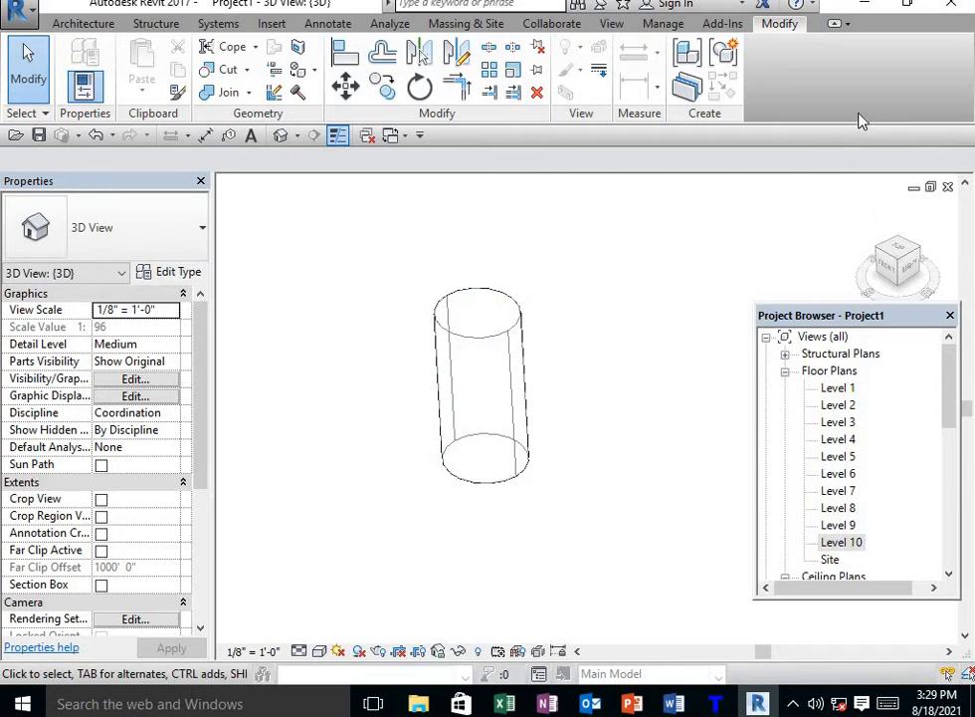
{"action": "mouse_move", "coordinate": [414, 268]}
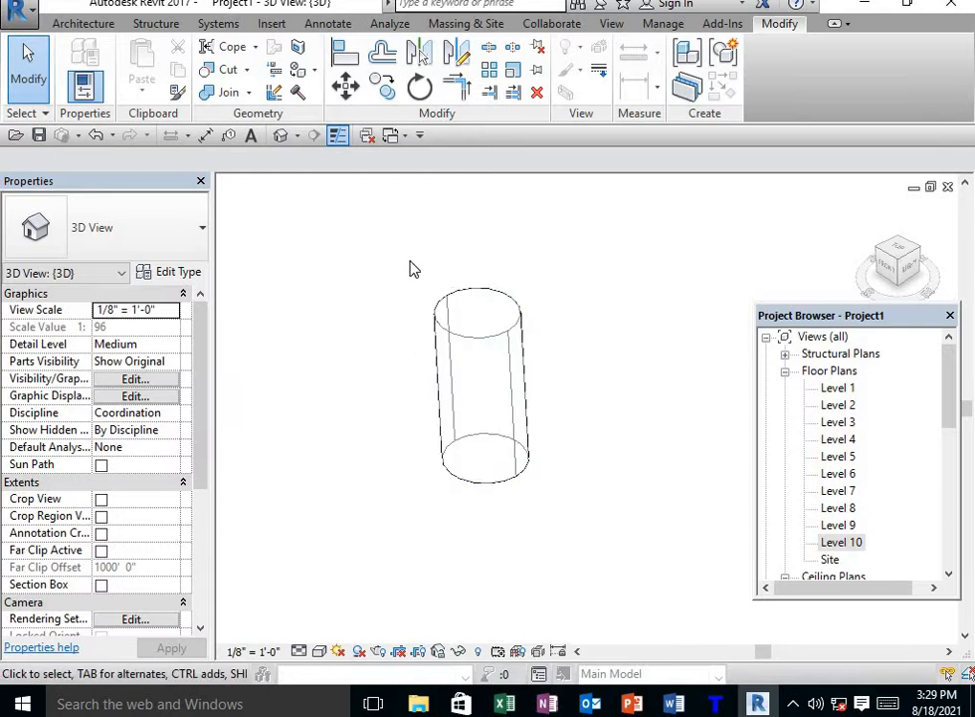
Assign mass floors to the cylinder at Level 1 through Level 10.
{"action": "left_click", "coordinate": [478, 382]}
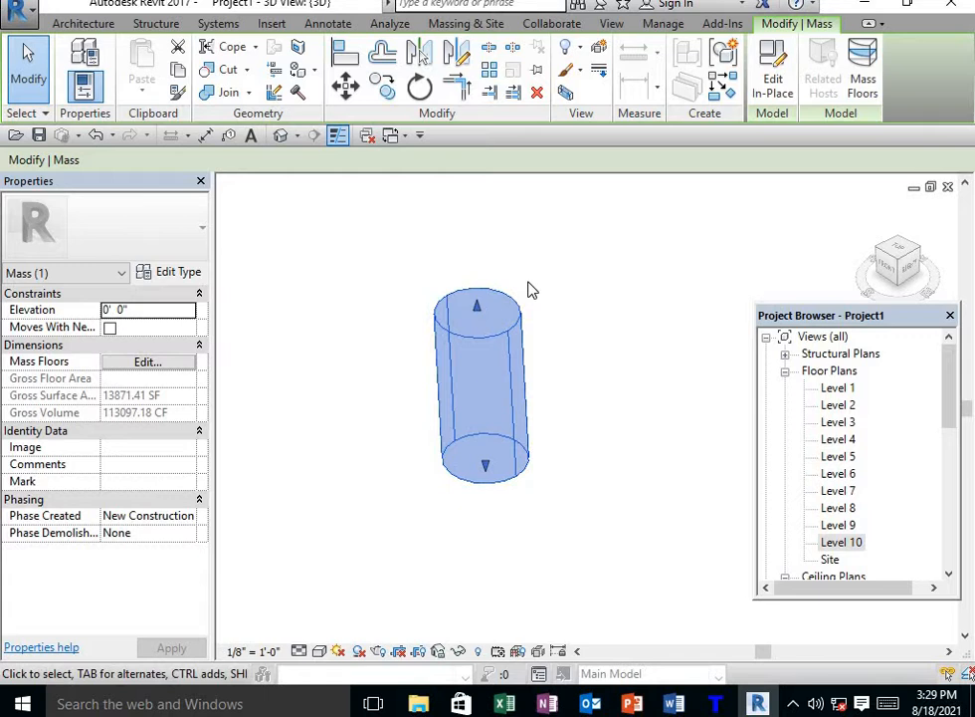
{"action": "left_click", "coordinate": [861, 64]}
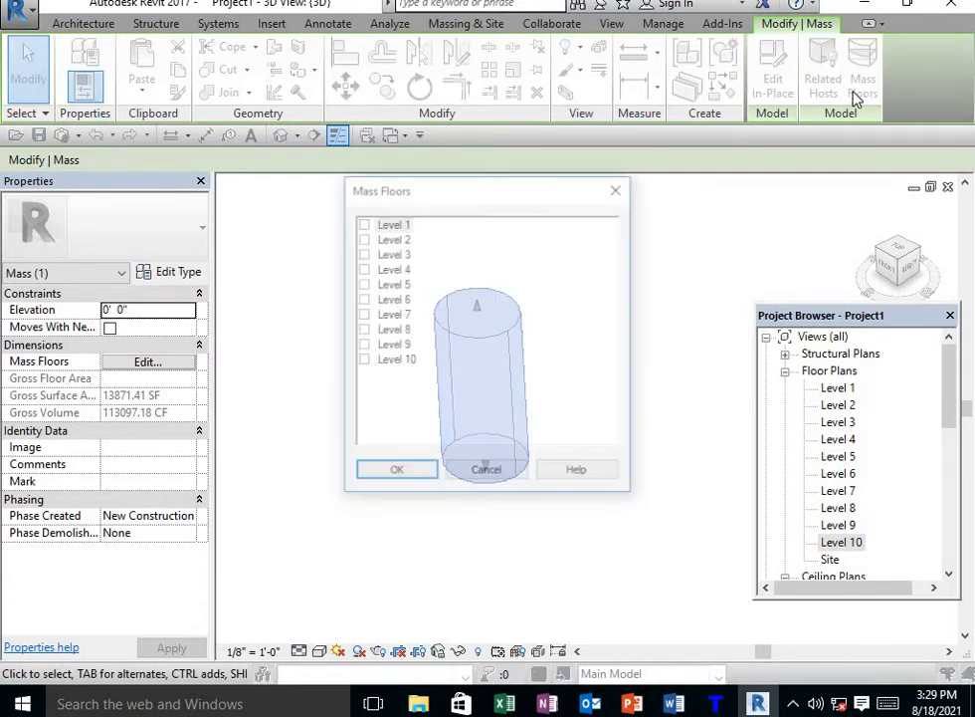
{"action": "left_click", "coordinate": [362, 239]}
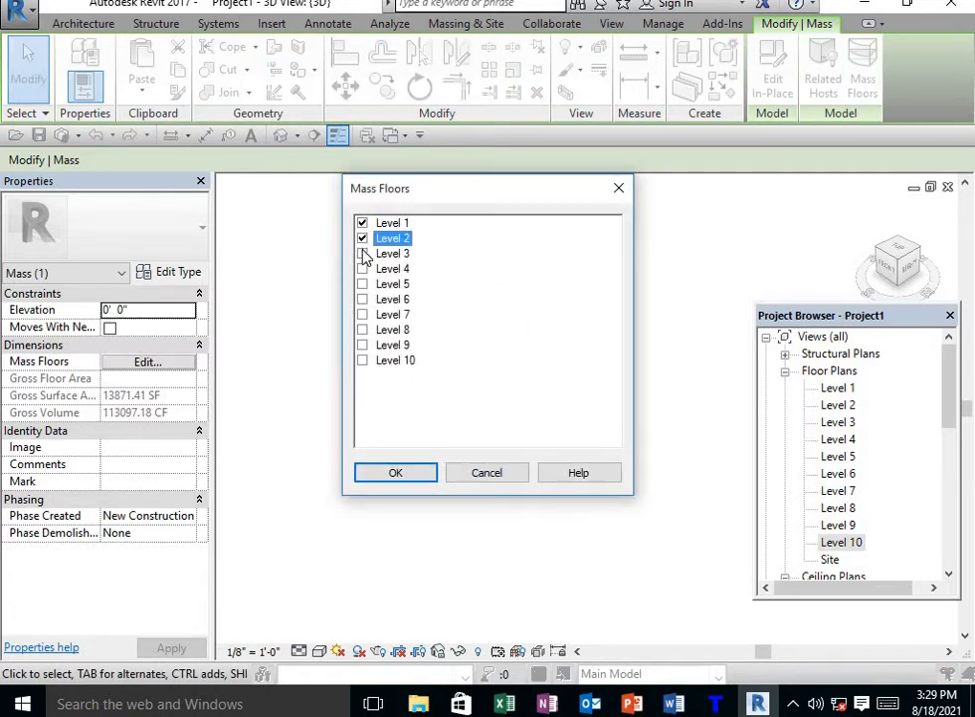
{"action": "left_click", "coordinate": [362, 299]}
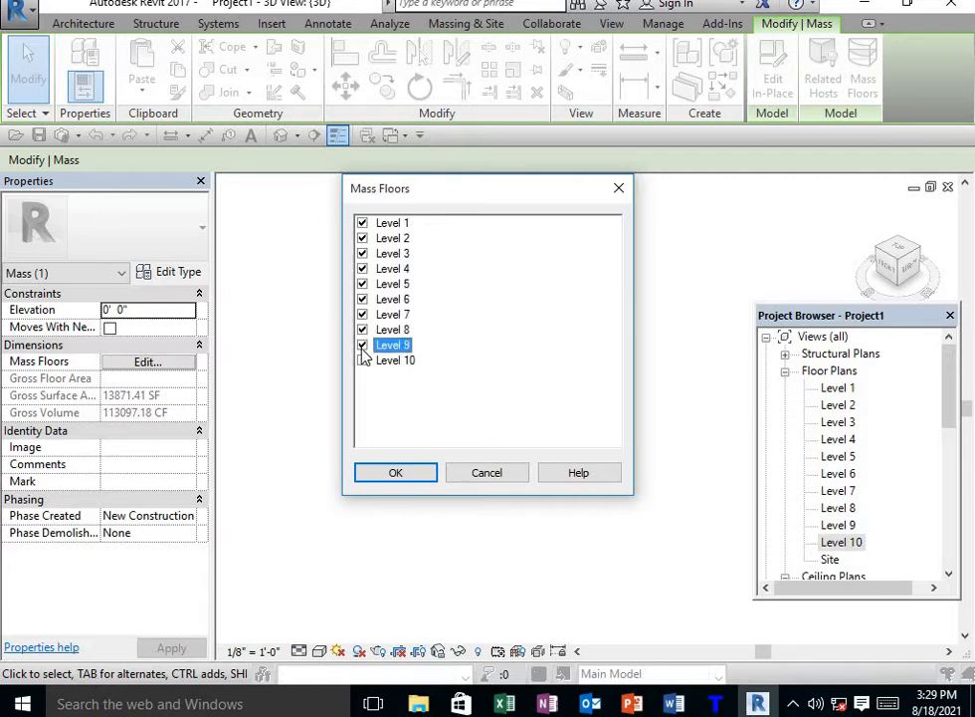
{"action": "left_click", "coordinate": [394, 471]}
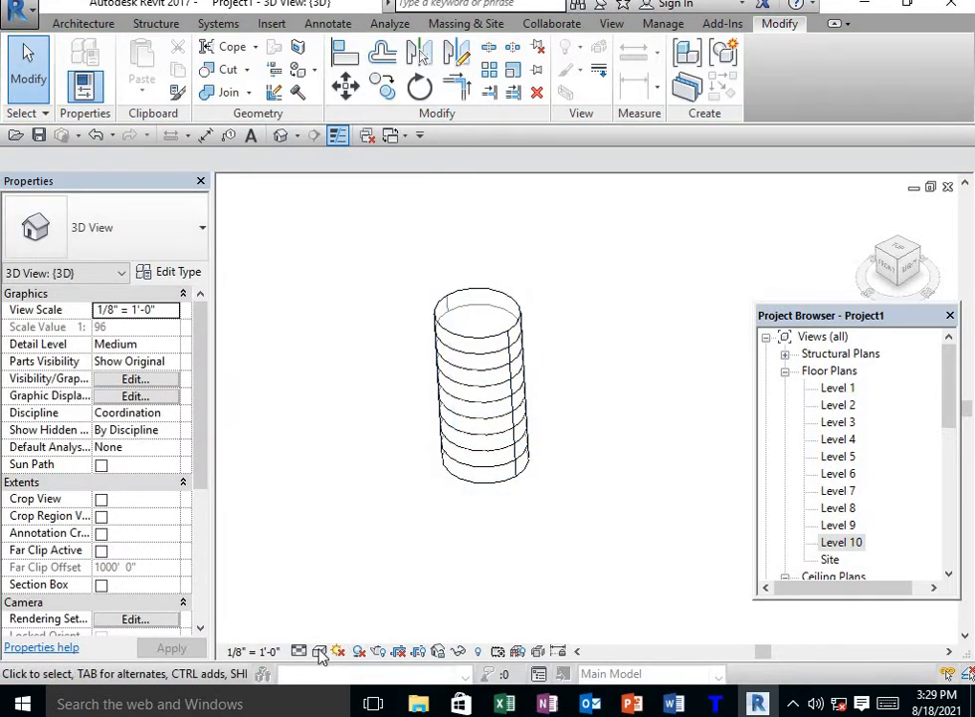
Switch the 3D view to Shaded visual style and select the cylindrical mass.
{"action": "left_click", "coordinate": [318, 651]}
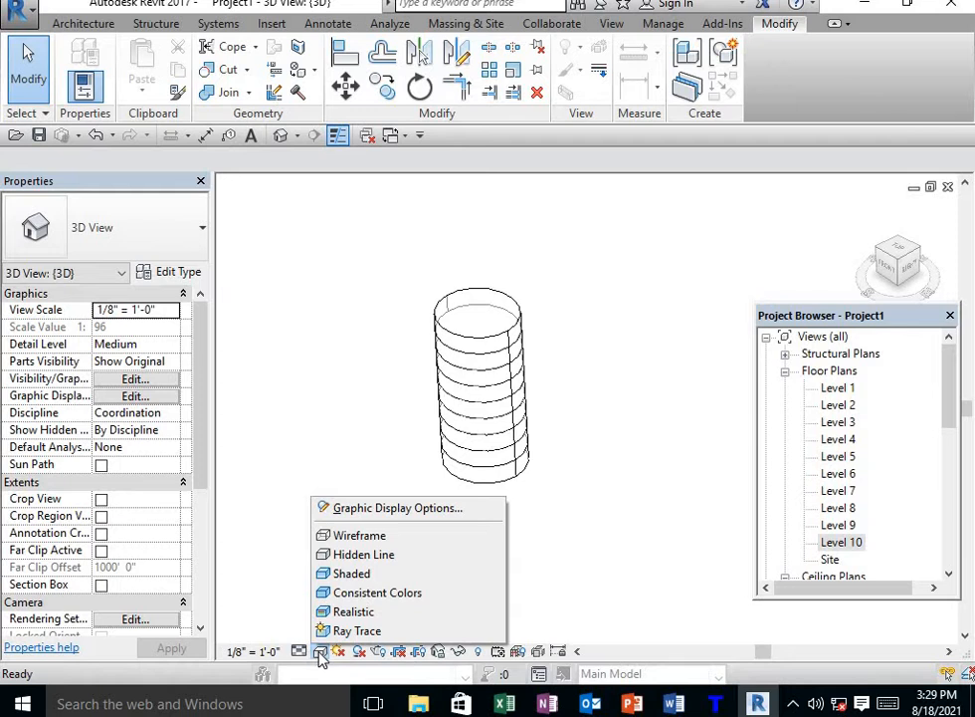
{"action": "mouse_move", "coordinate": [354, 573]}
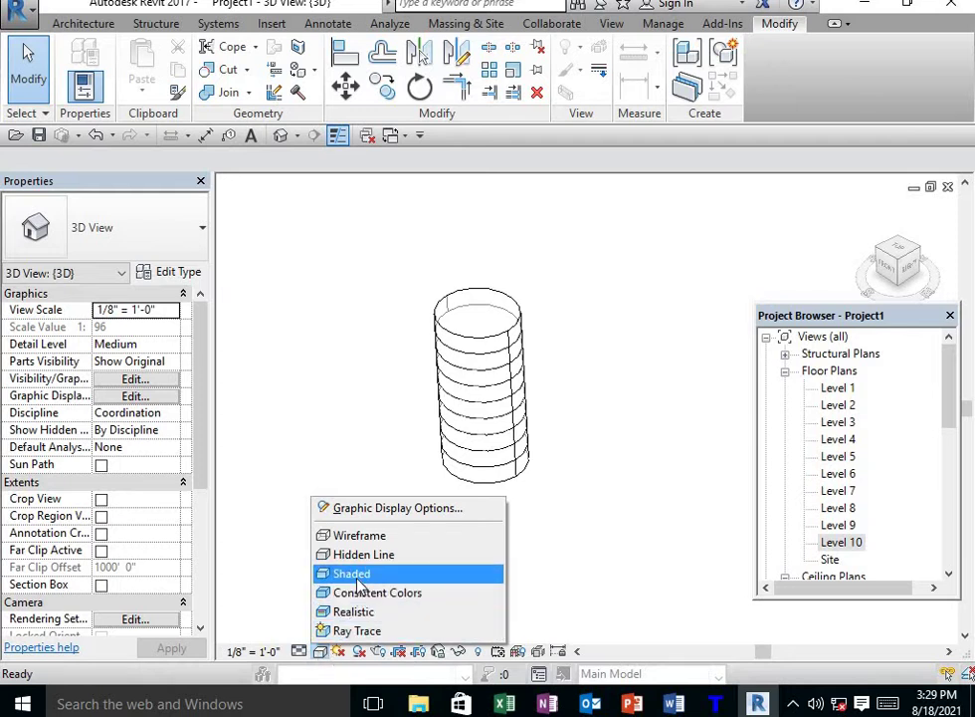
{"action": "left_click", "coordinate": [351, 573]}
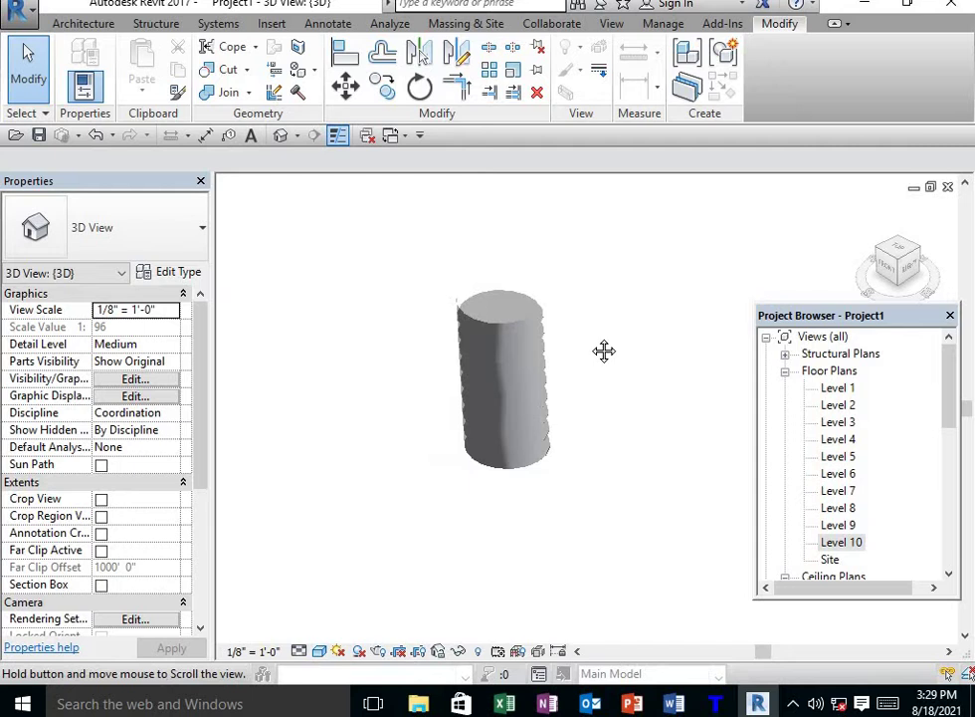
{"action": "left_click", "coordinate": [502, 378]}
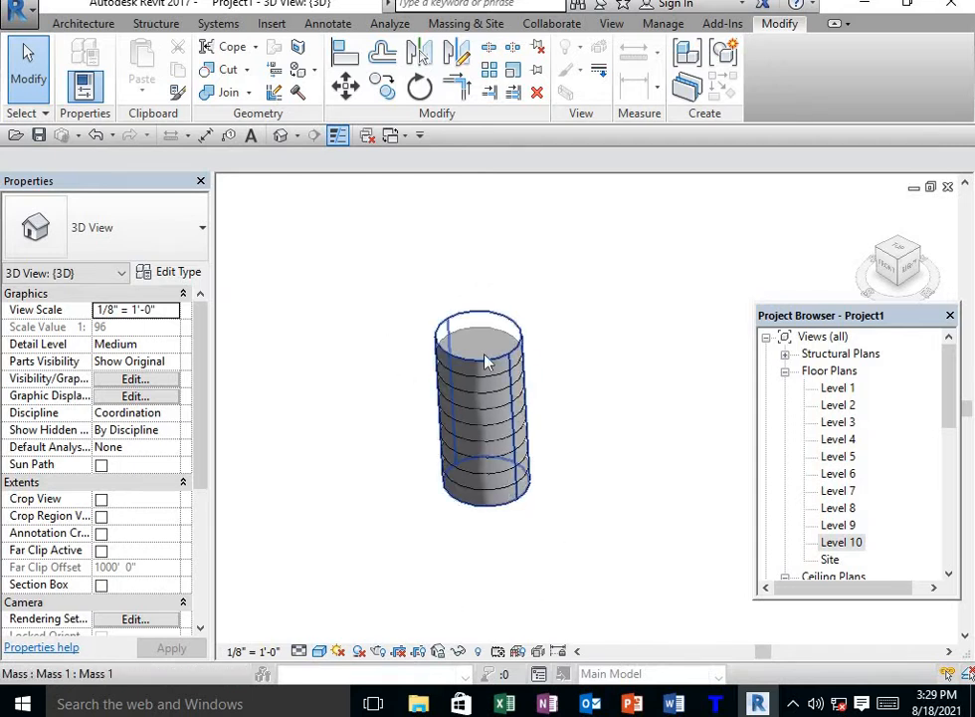
{"action": "mouse_move", "coordinate": [502, 362]}
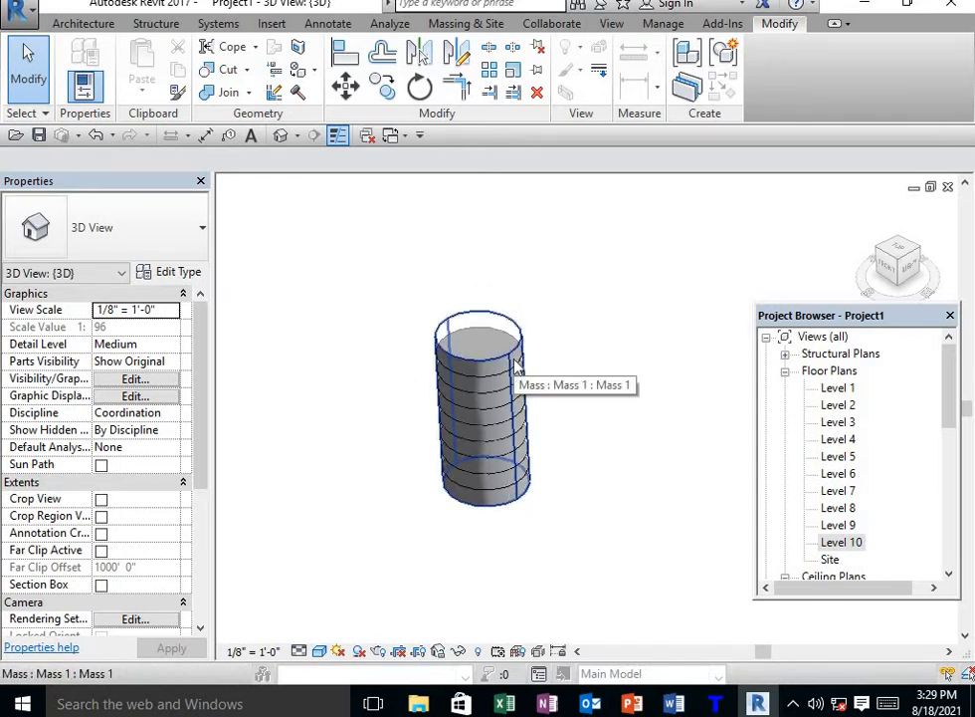
{"action": "mouse_move", "coordinate": [545, 350]}
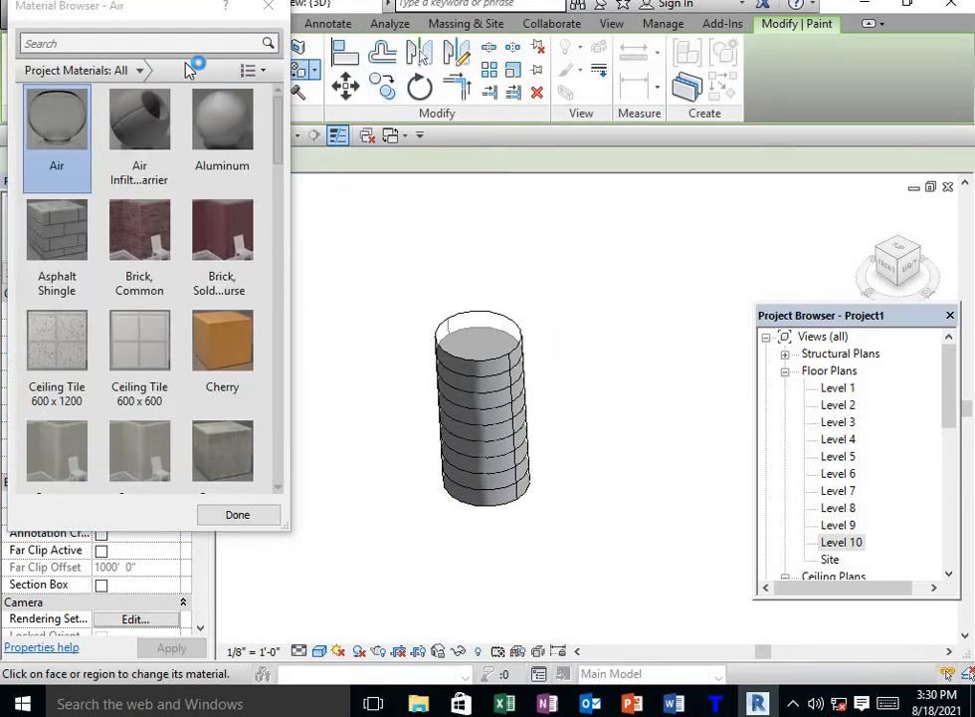
Search 'glass', paint the Glass material onto the mass faces, and close the browser.
{"action": "left_click", "coordinate": [143, 44]}
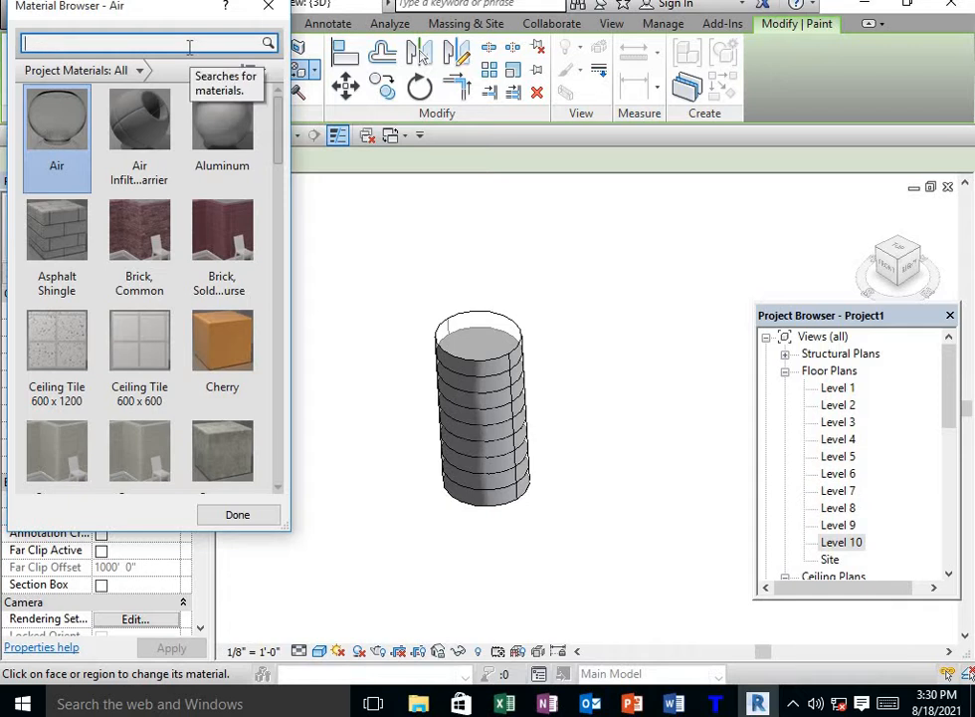
{"action": "type", "text": "glass"}
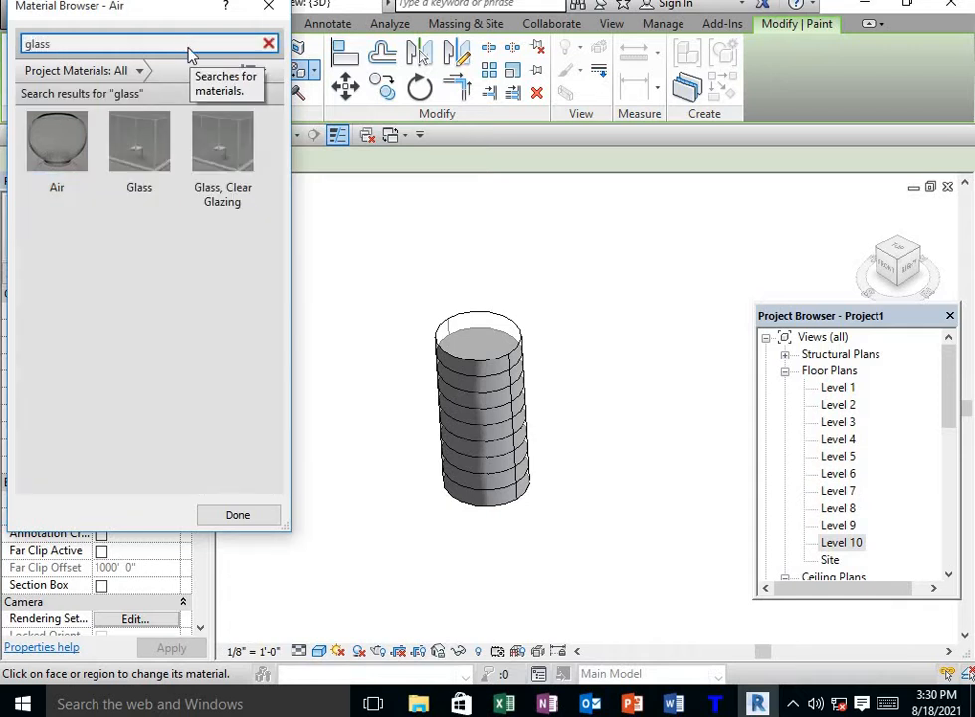
{"action": "mouse_move", "coordinate": [139, 140]}
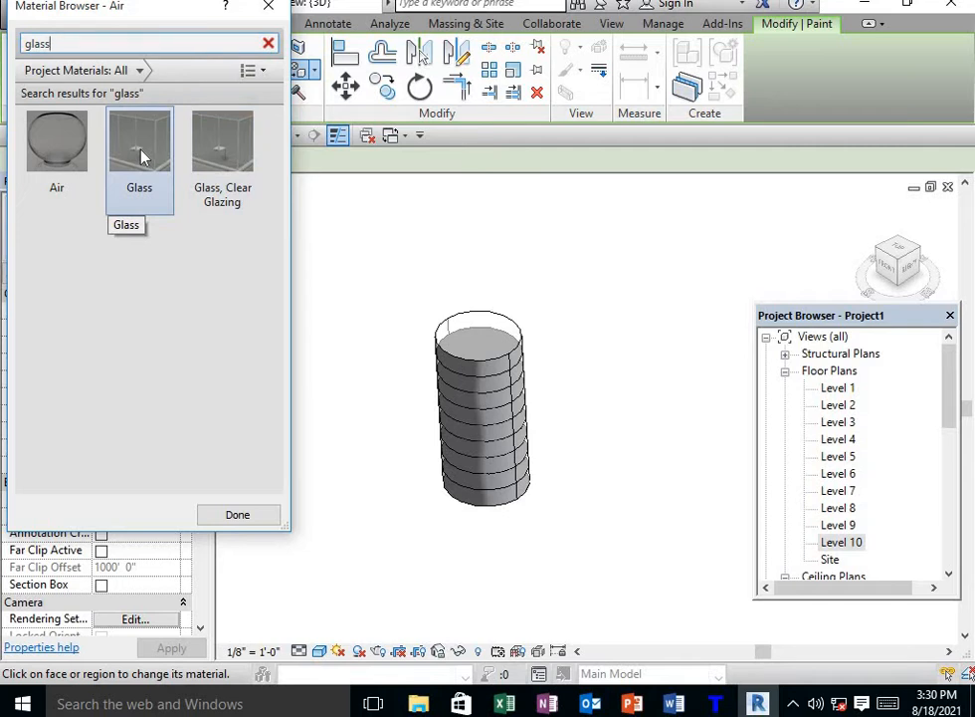
{"action": "left_click", "coordinate": [139, 139]}
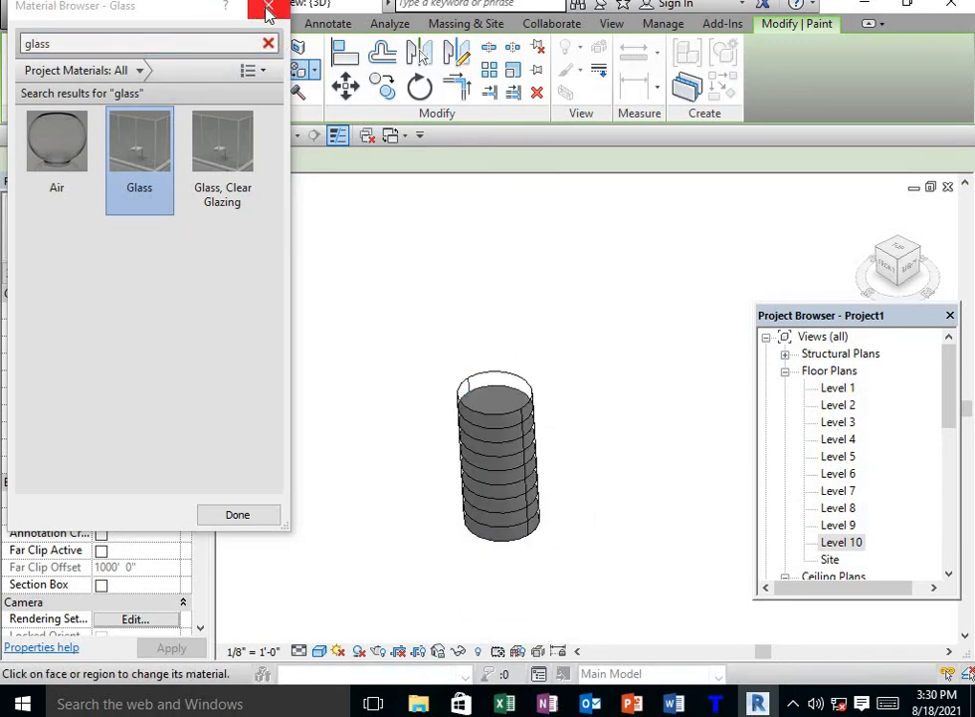
{"action": "left_click", "coordinate": [266, 12]}
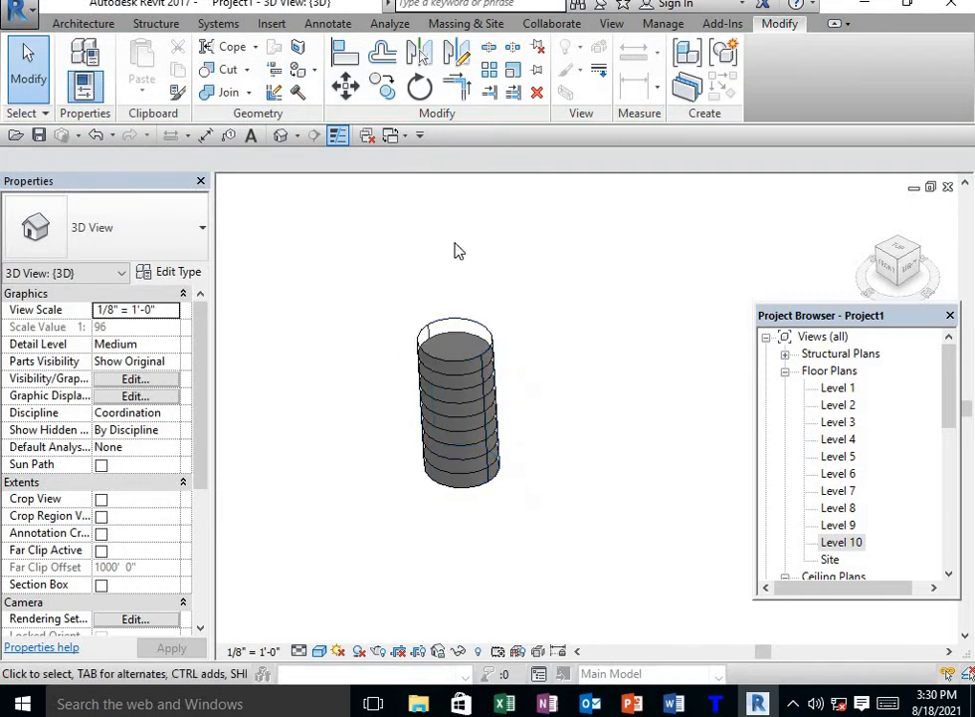
Select Mass 1 itself (not its mass floors) and start Edit In-Place.
{"action": "left_click", "coordinate": [458, 356]}
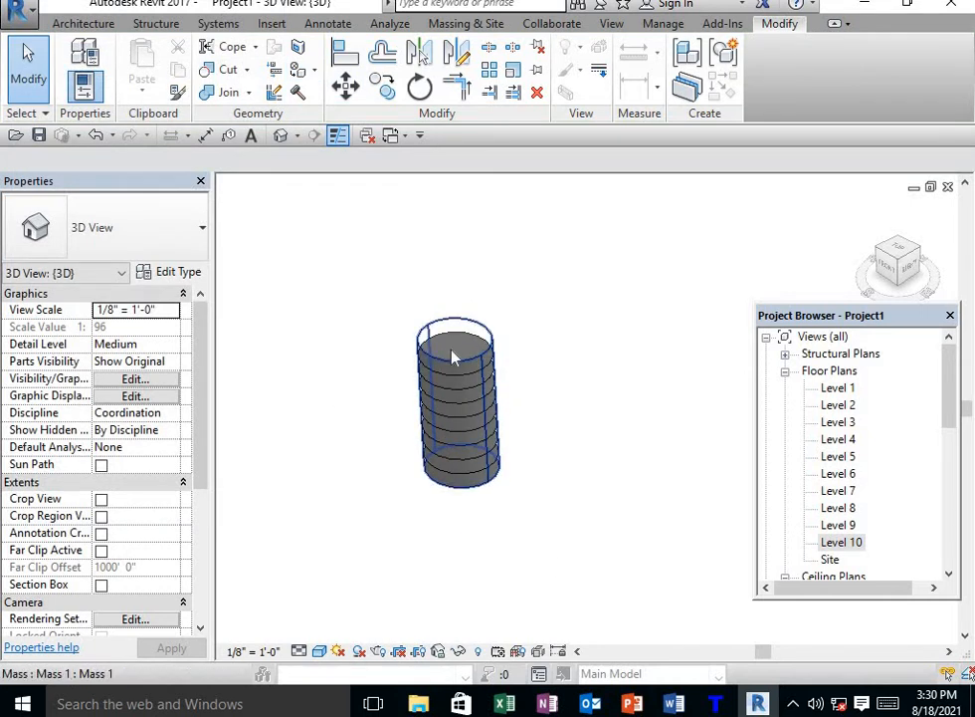
{"action": "left_click", "coordinate": [418, 289]}
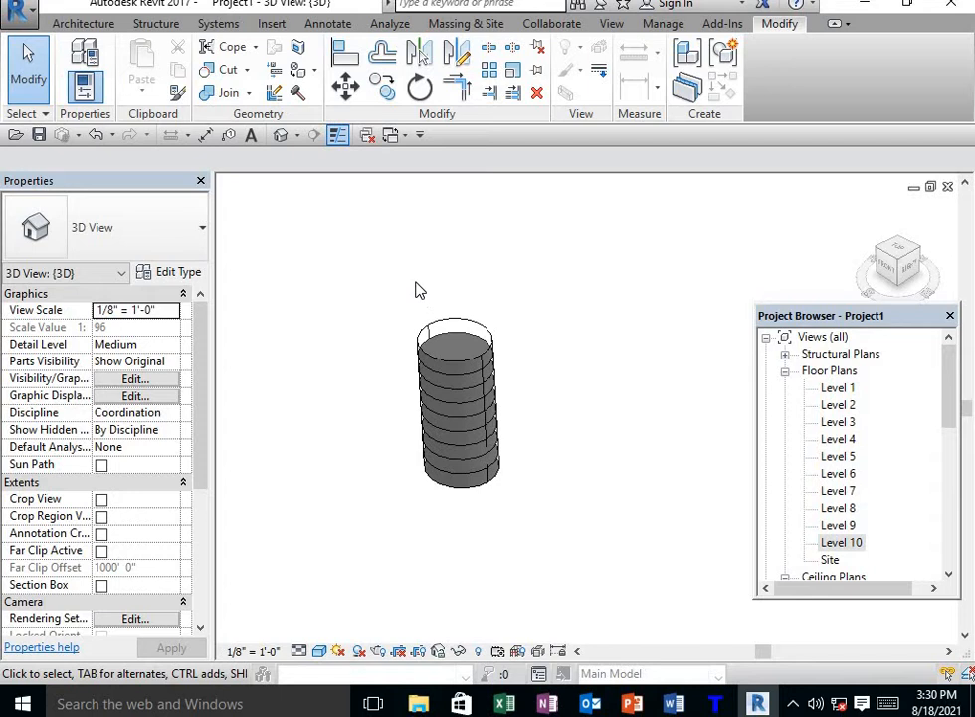
{"action": "left_click", "coordinate": [460, 398]}
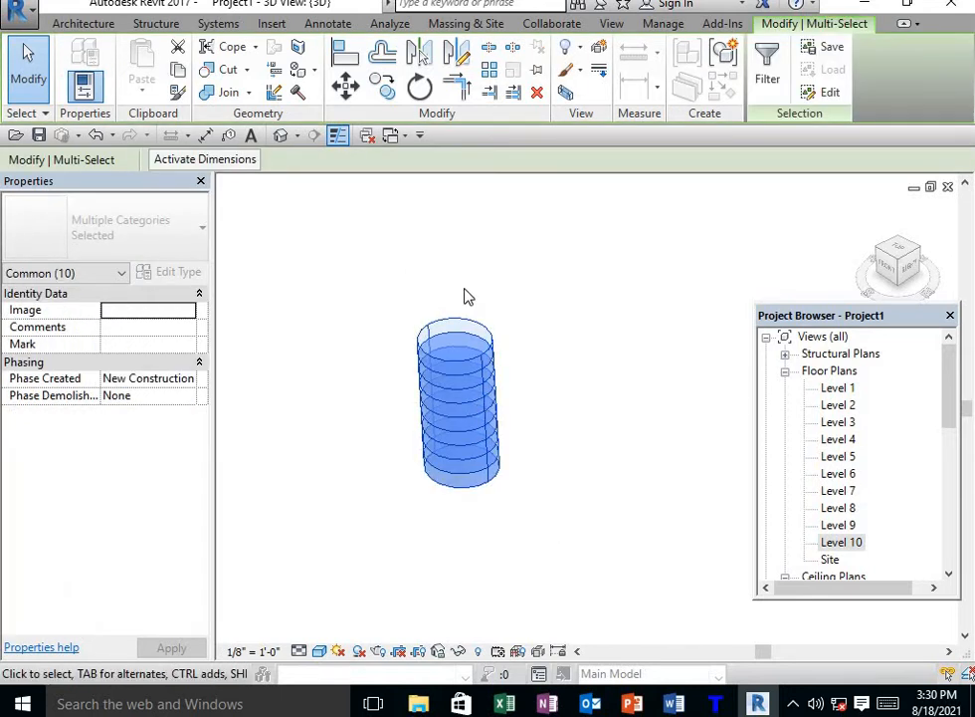
{"action": "mouse_move", "coordinate": [605, 324]}
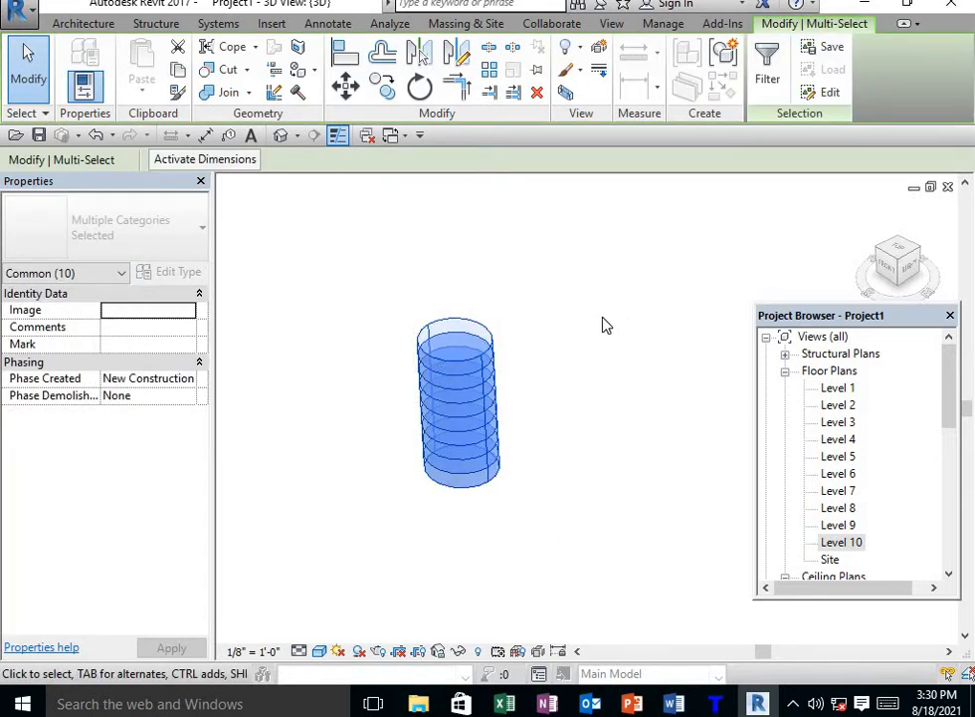
{"action": "left_click", "coordinate": [458, 398]}
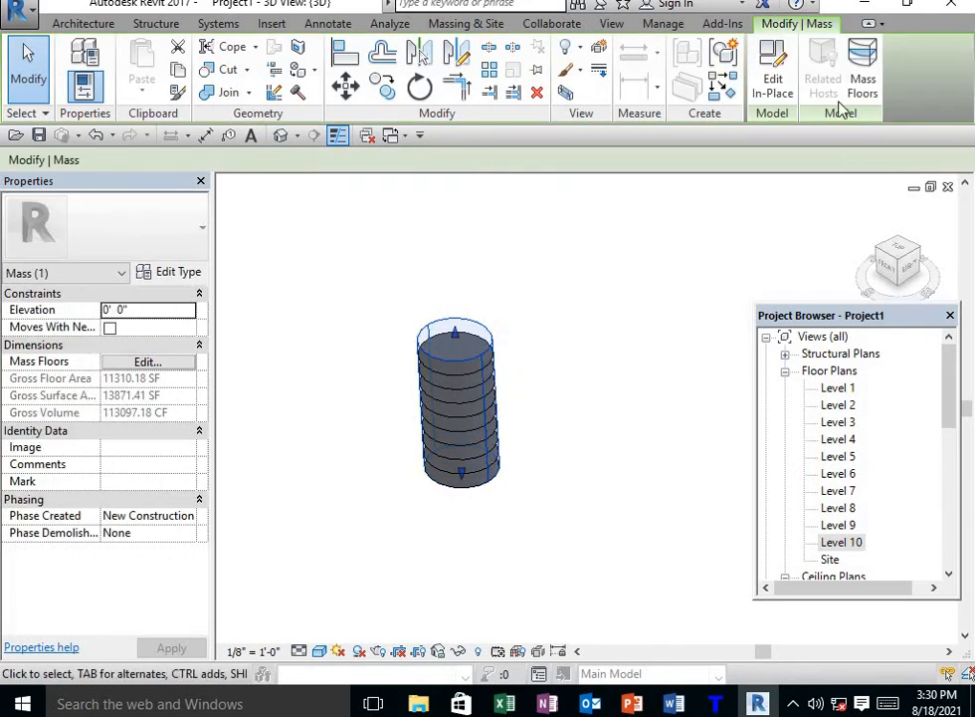
{"action": "left_click", "coordinate": [773, 69]}
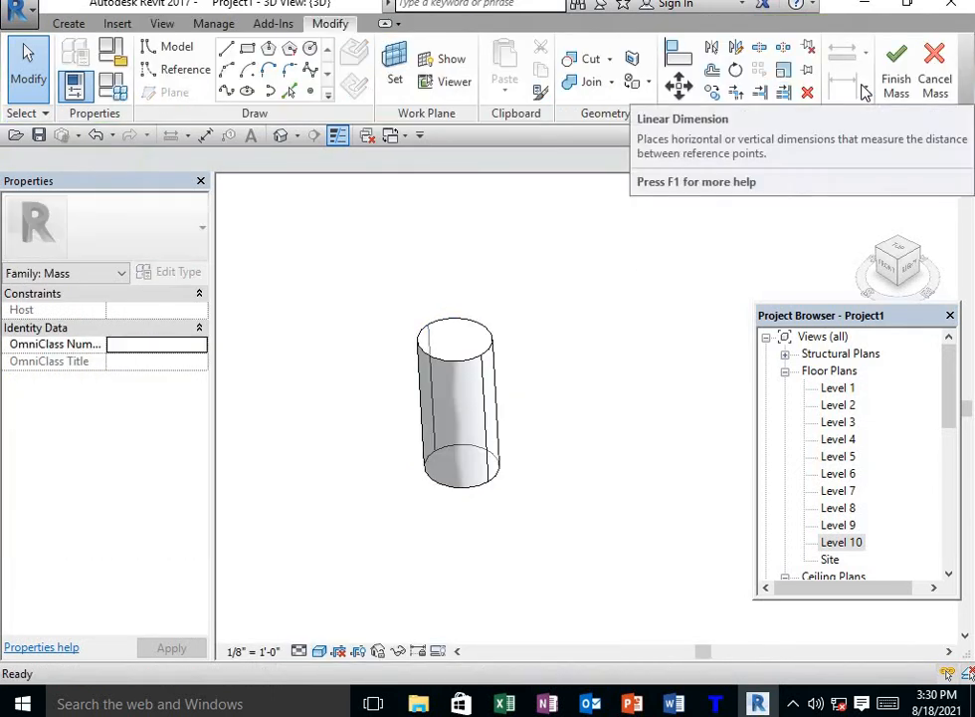
Divide the cylinder's top face and set its pattern to Rectangle Checkerboard.
{"action": "left_click", "coordinate": [456, 342]}
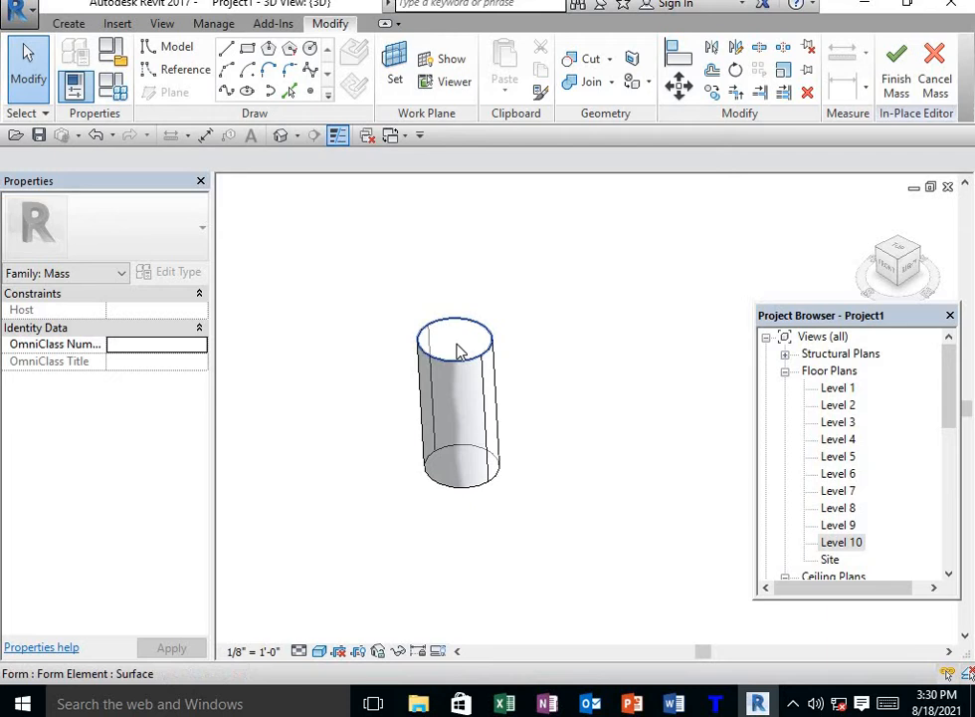
{"action": "left_click", "coordinate": [458, 349]}
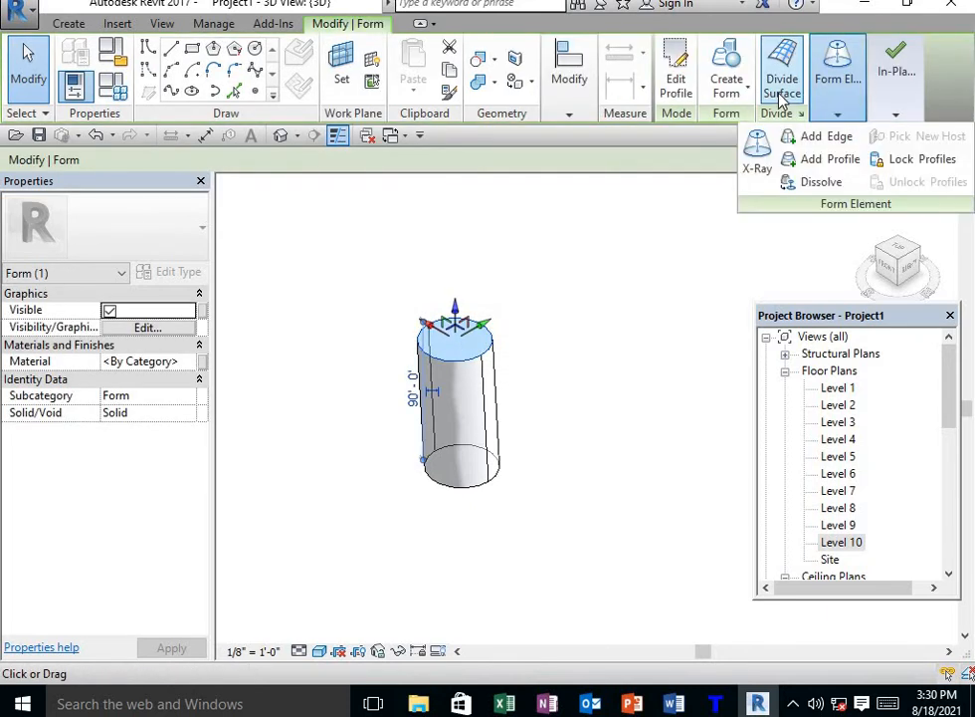
{"action": "left_click", "coordinate": [782, 64]}
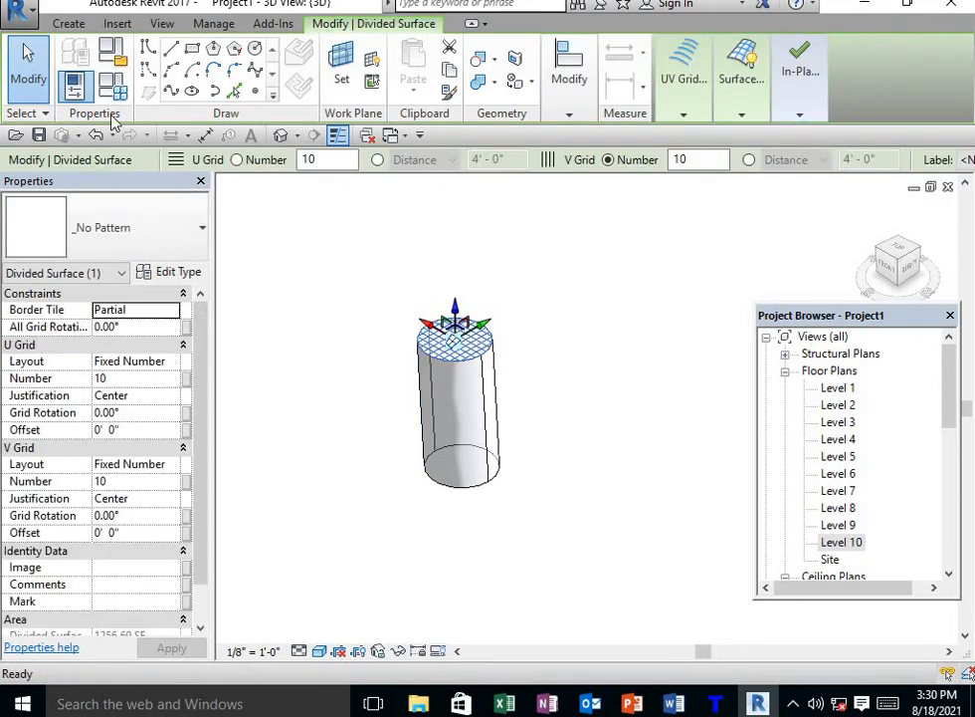
{"action": "left_click", "coordinate": [199, 227]}
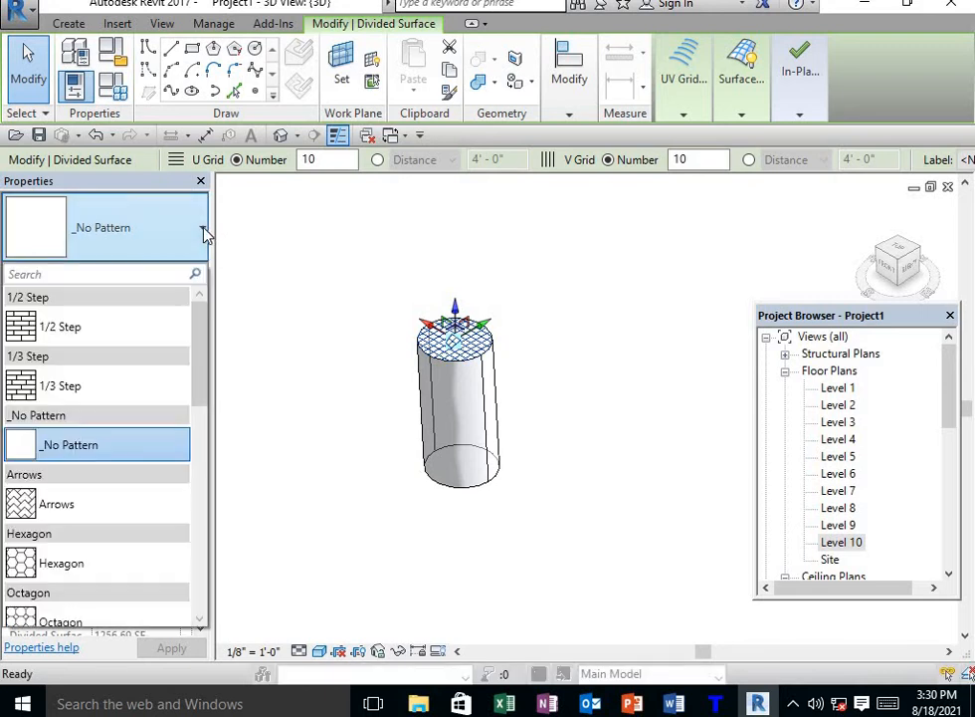
{"action": "scroll", "scroll_direction": "down", "scroll_amount": 3}
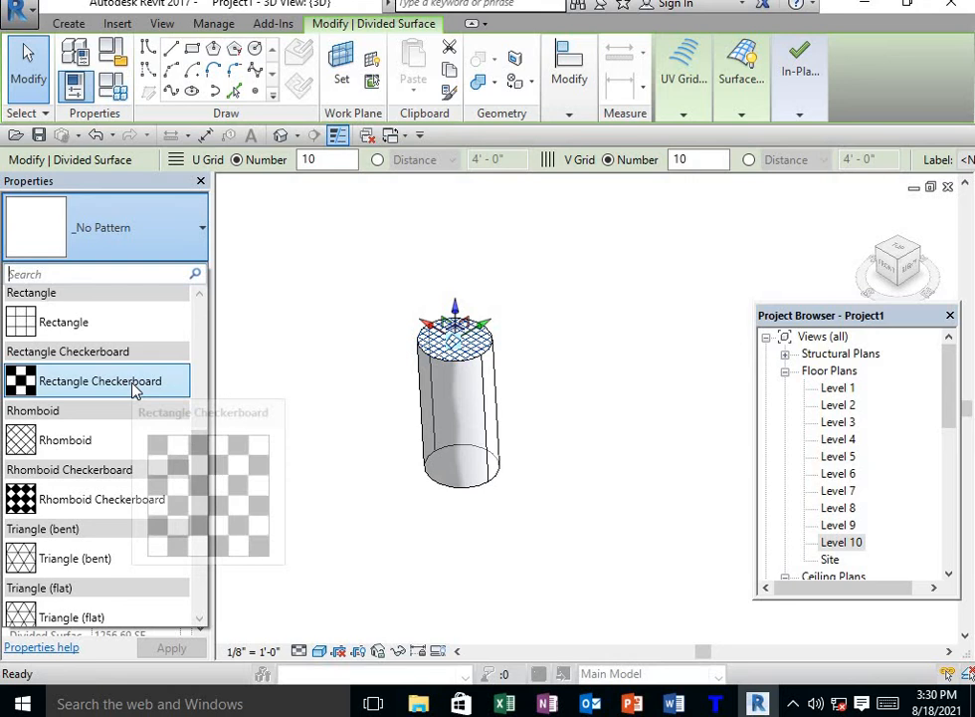
{"action": "left_click", "coordinate": [97, 380]}
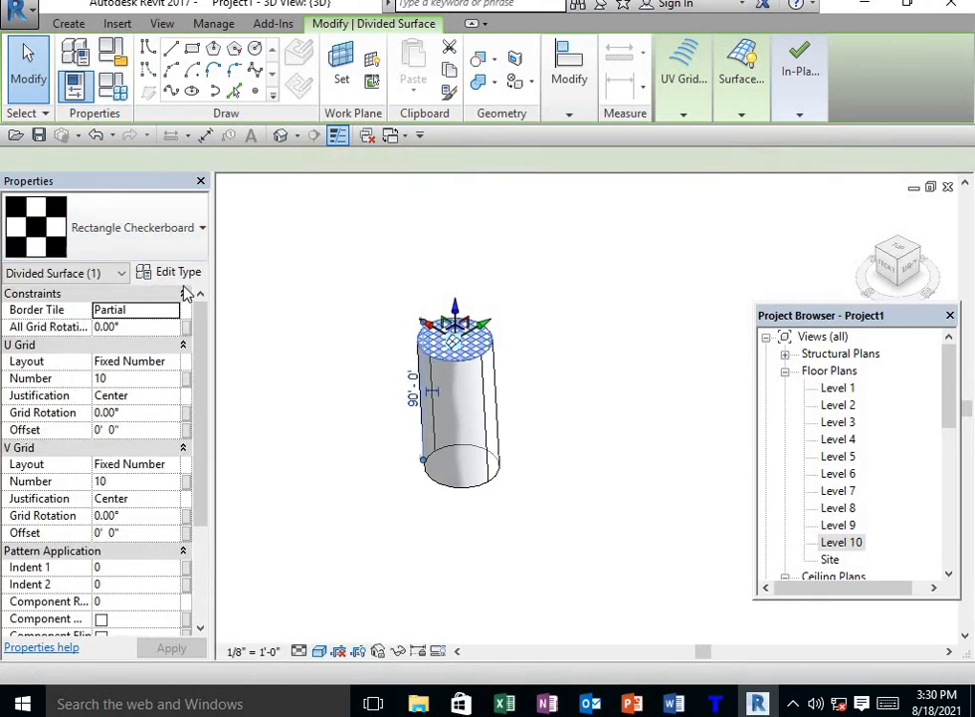
{"action": "left_click", "coordinate": [482, 394]}
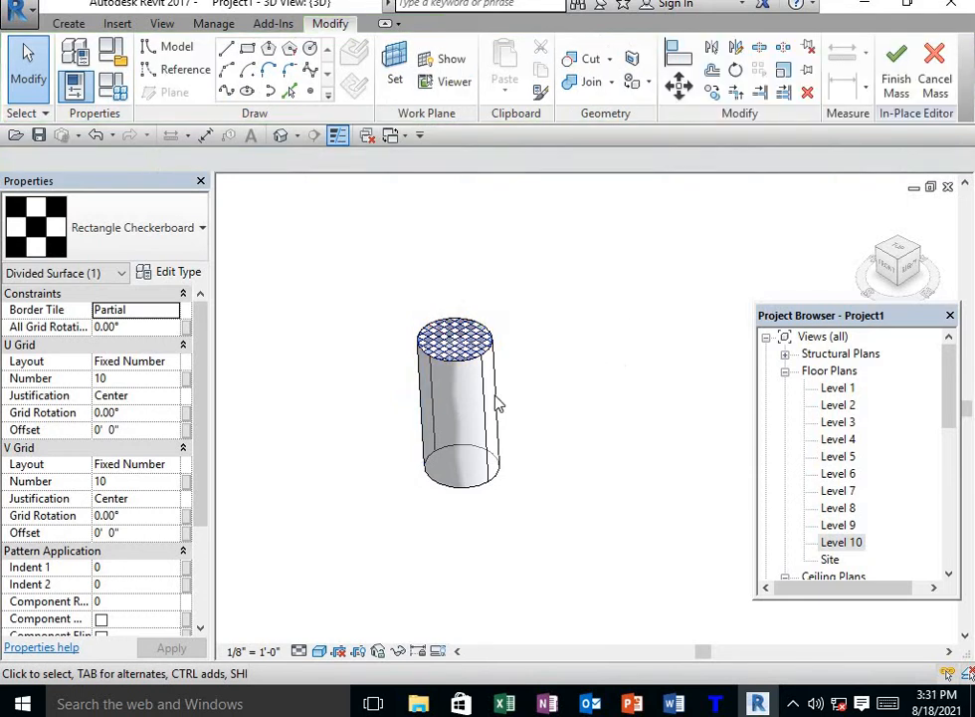
Divide the curved side face and set its pattern to Rectangle Checkerboard.
{"action": "left_click", "coordinate": [454, 398]}
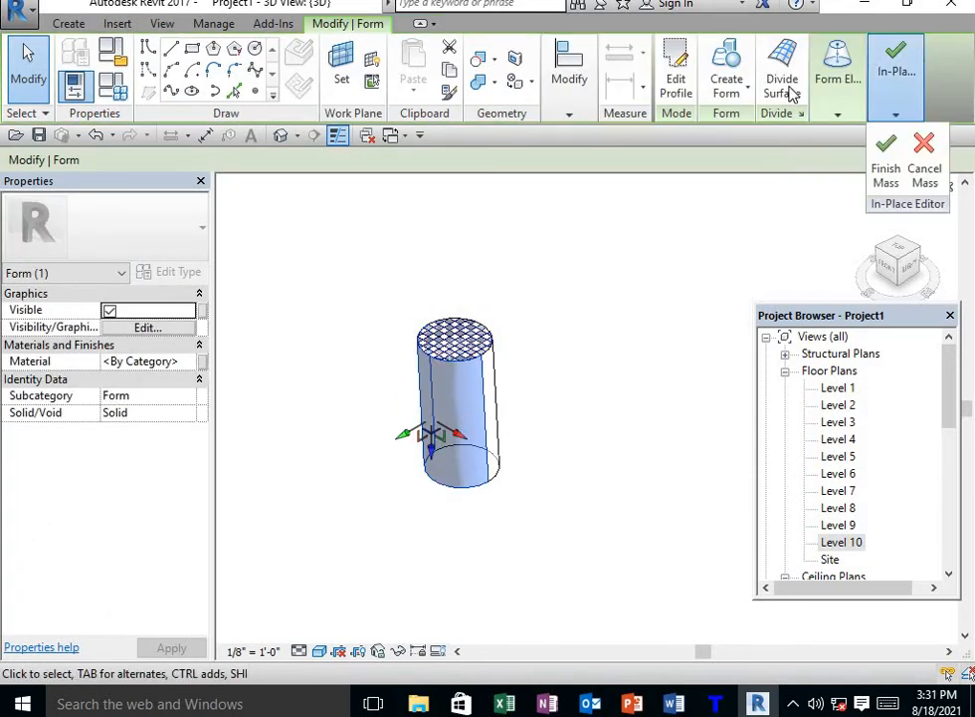
{"action": "left_click", "coordinate": [782, 64]}
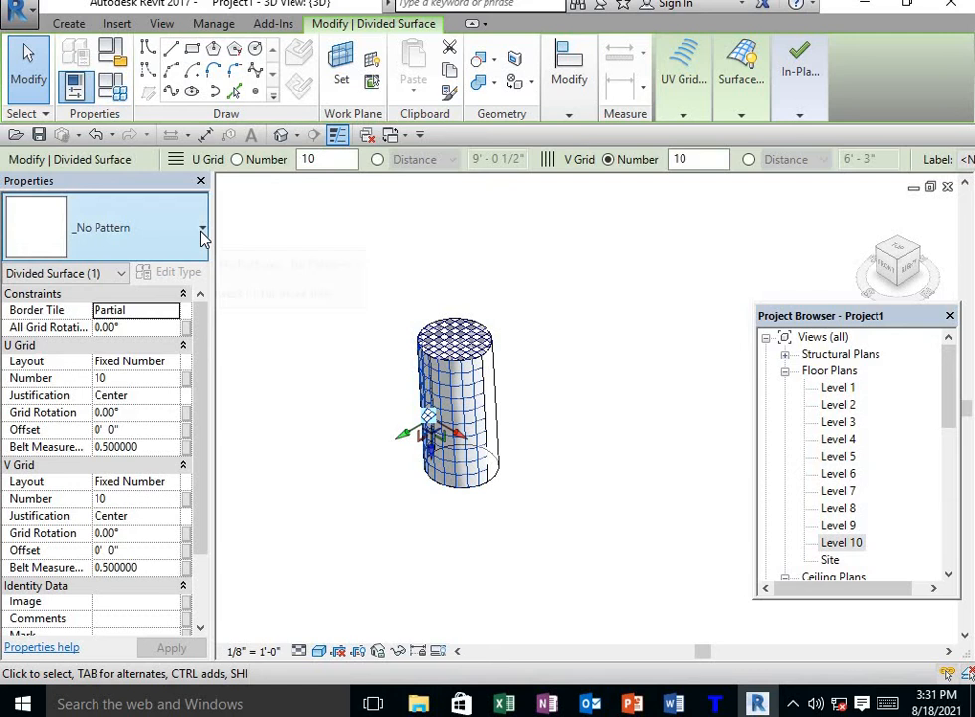
{"action": "left_click", "coordinate": [199, 227]}
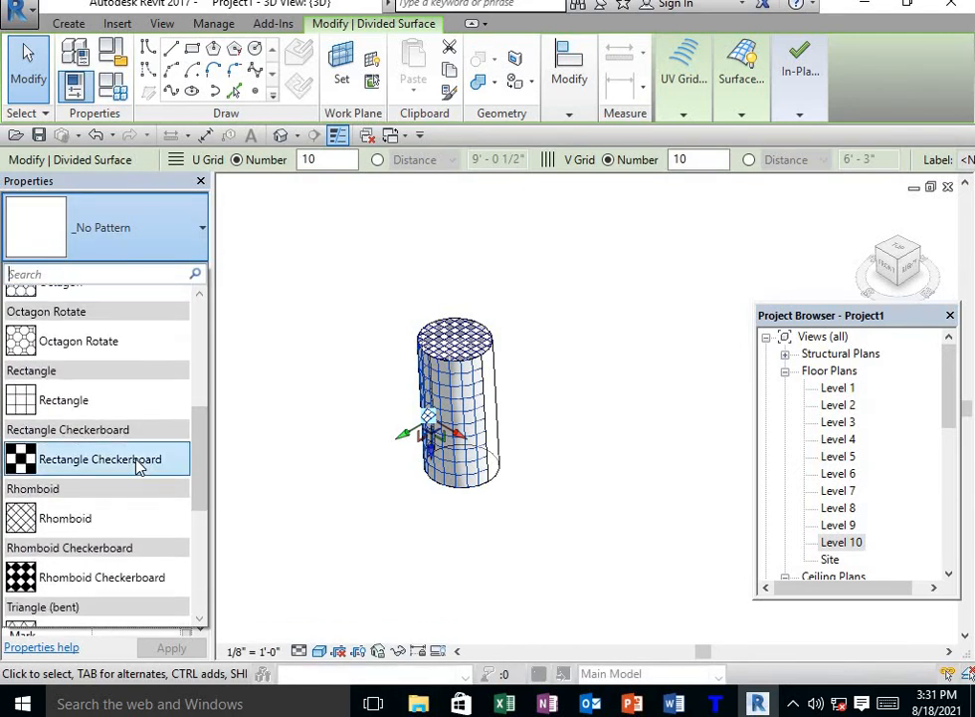
{"action": "left_click", "coordinate": [99, 458]}
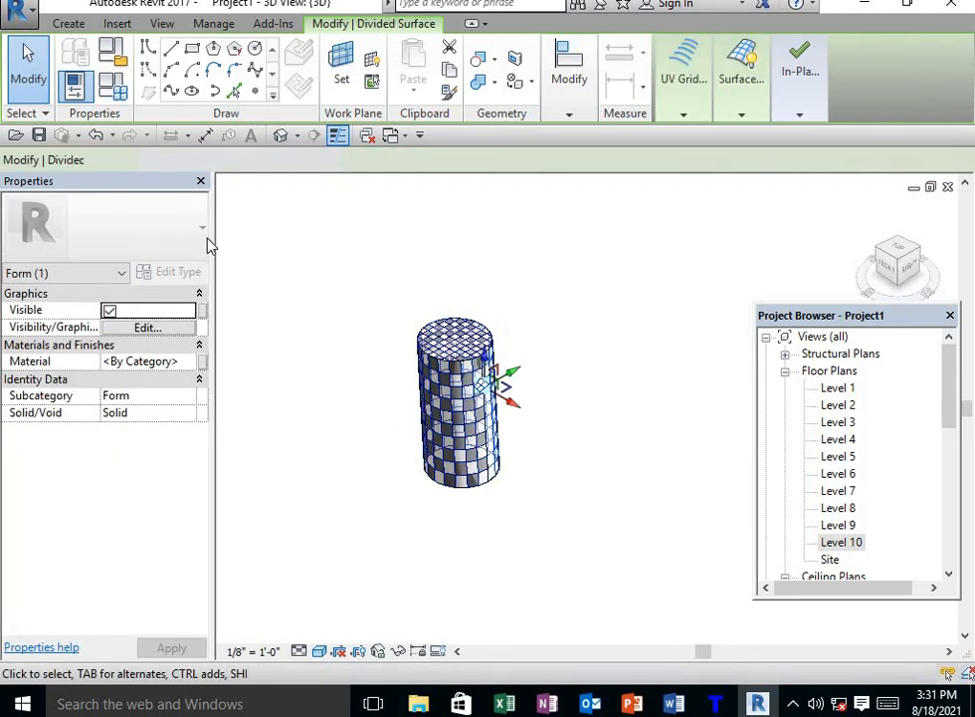
{"action": "left_click", "coordinate": [189, 227]}
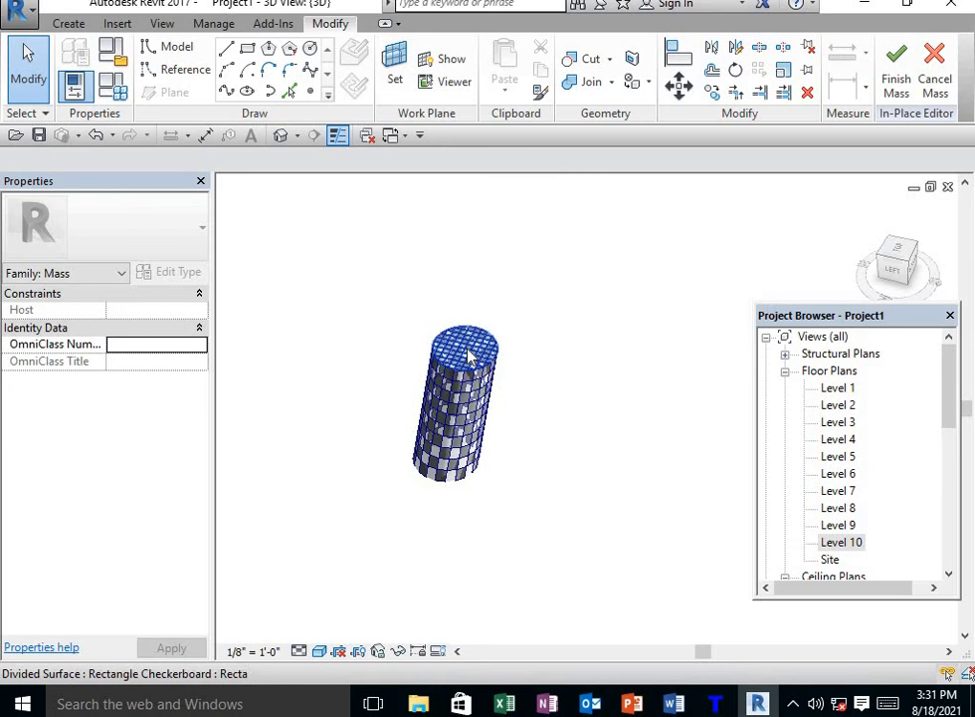
Finish Mass to return the patterned cylinder to the project, then select it to inspect.
{"action": "left_click", "coordinate": [894, 70]}
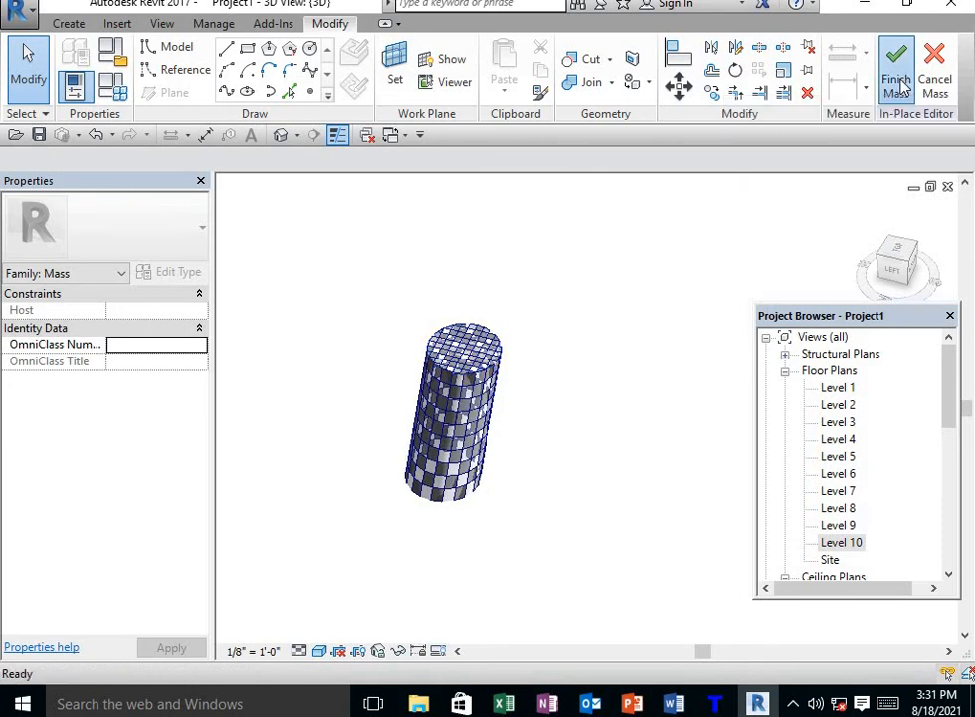
{"action": "left_click", "coordinate": [896, 70]}
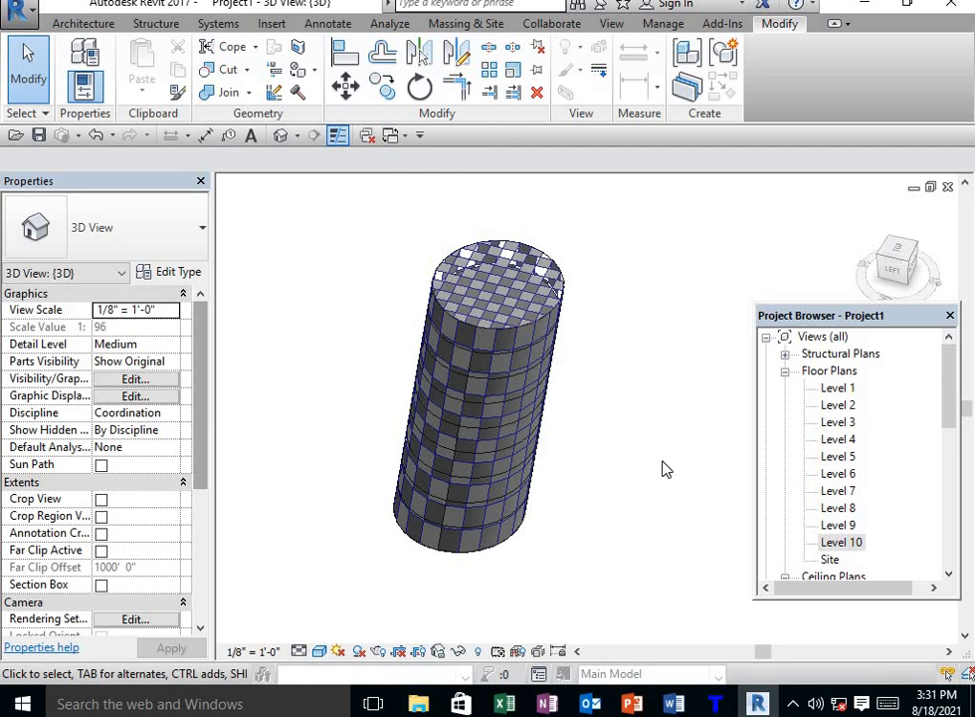
{"action": "left_click", "coordinate": [514, 338]}
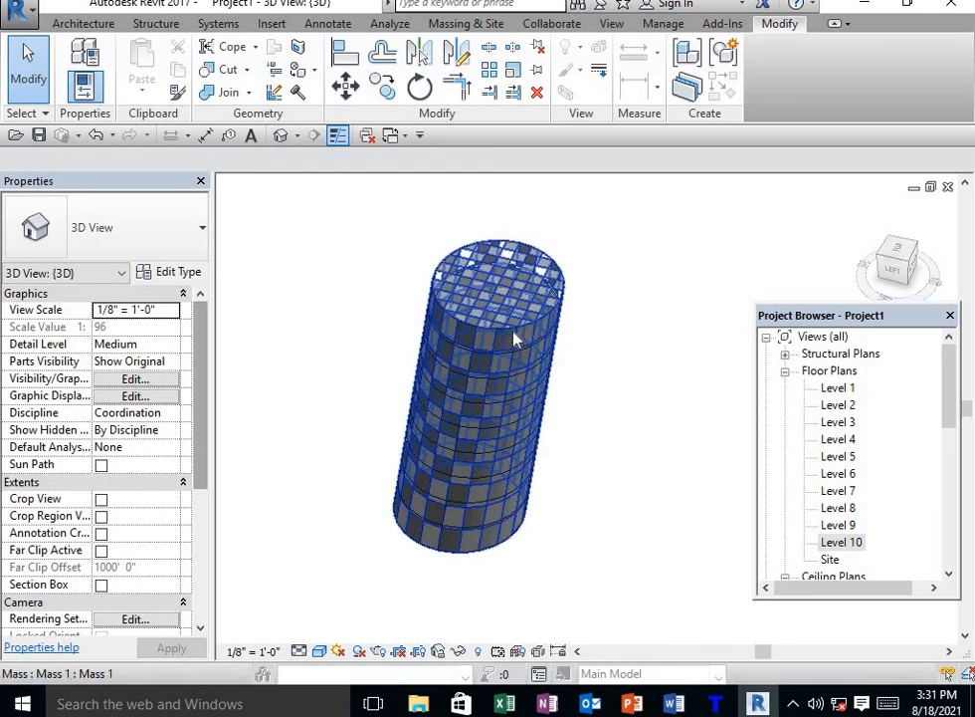